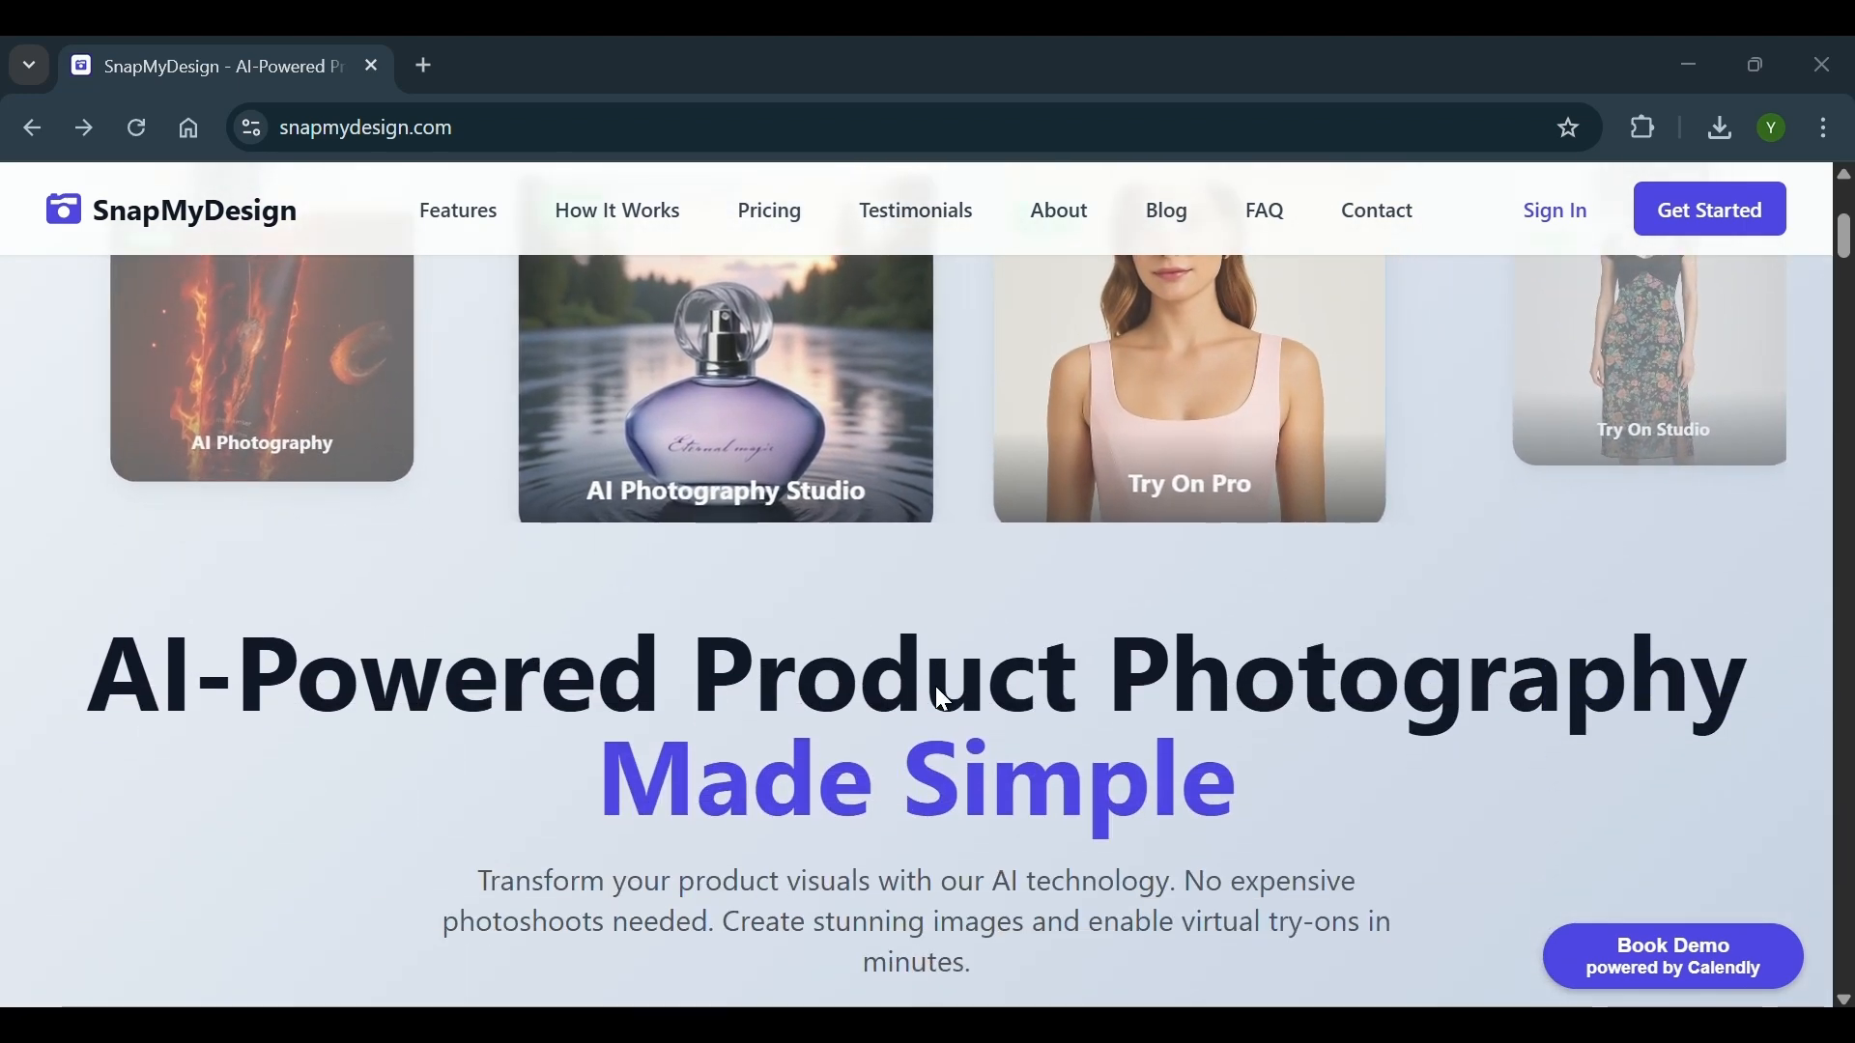
# Scroll the homepage, then sign in with Google via Get Started
pyautogui.scroll(-3)
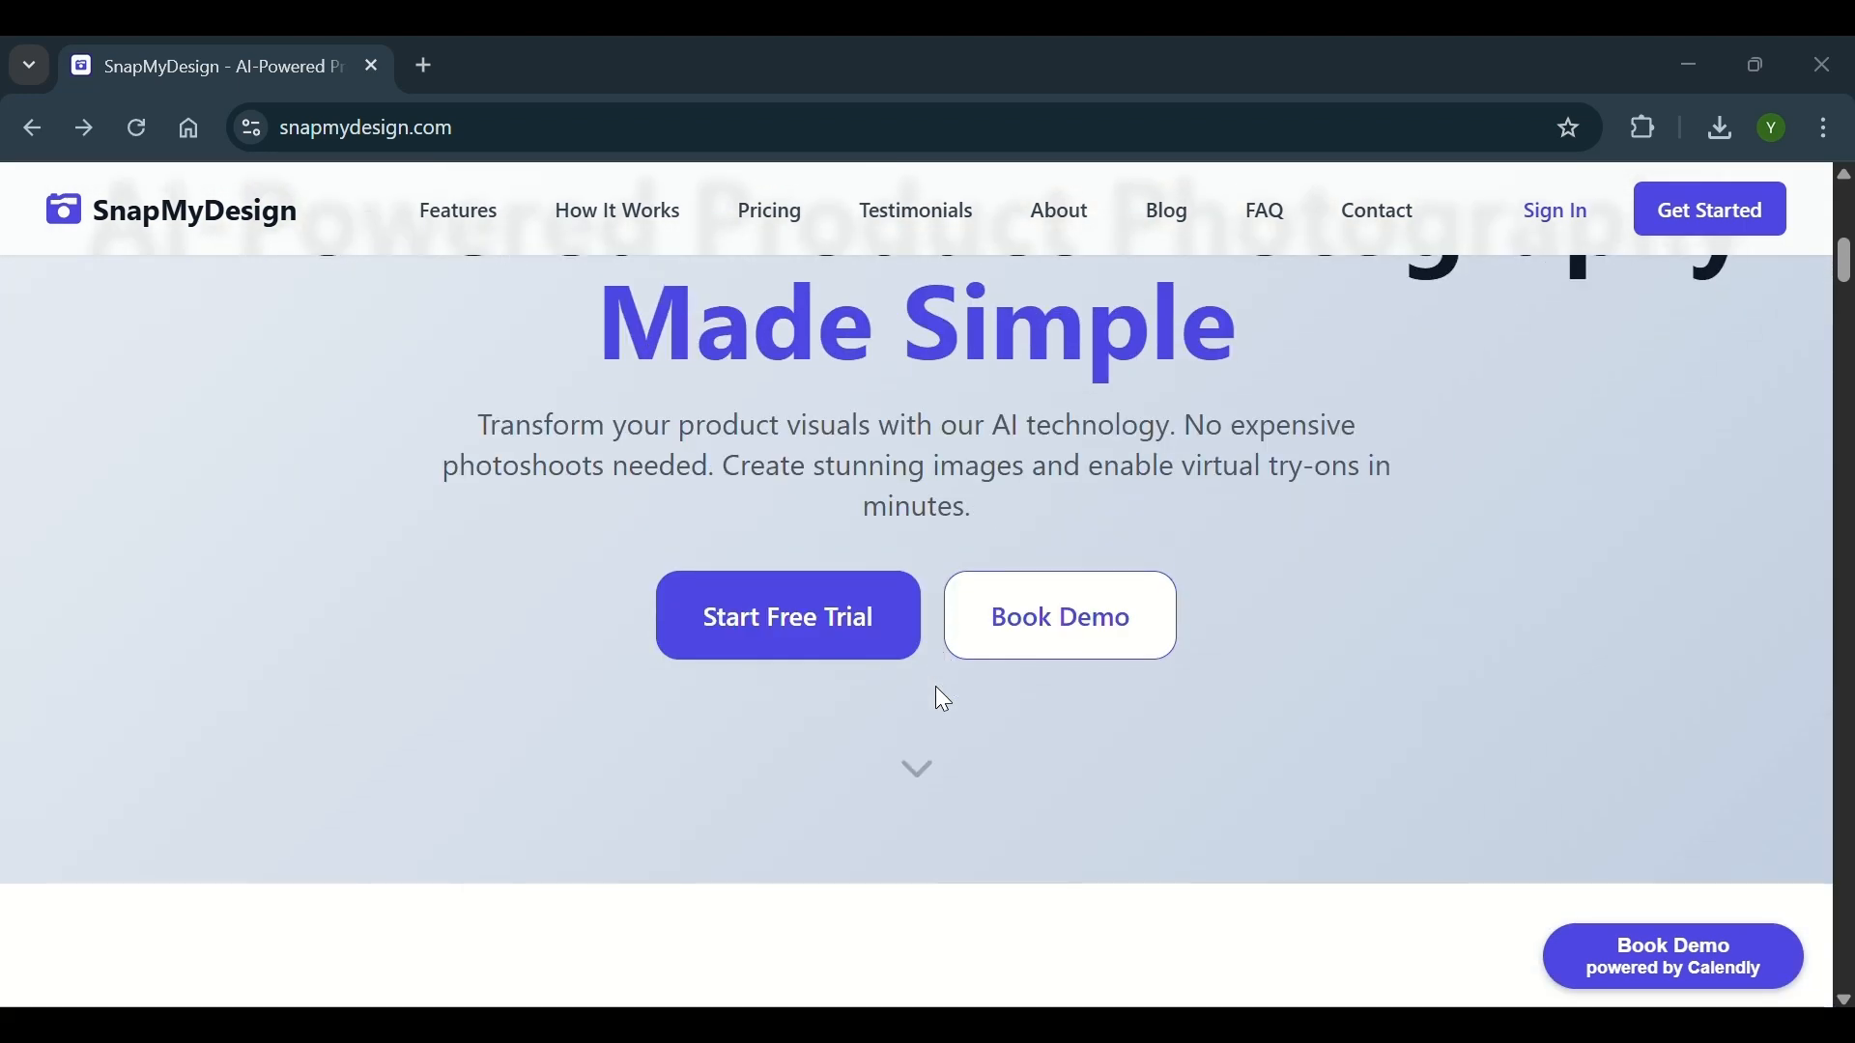
pyautogui.scroll(-3)
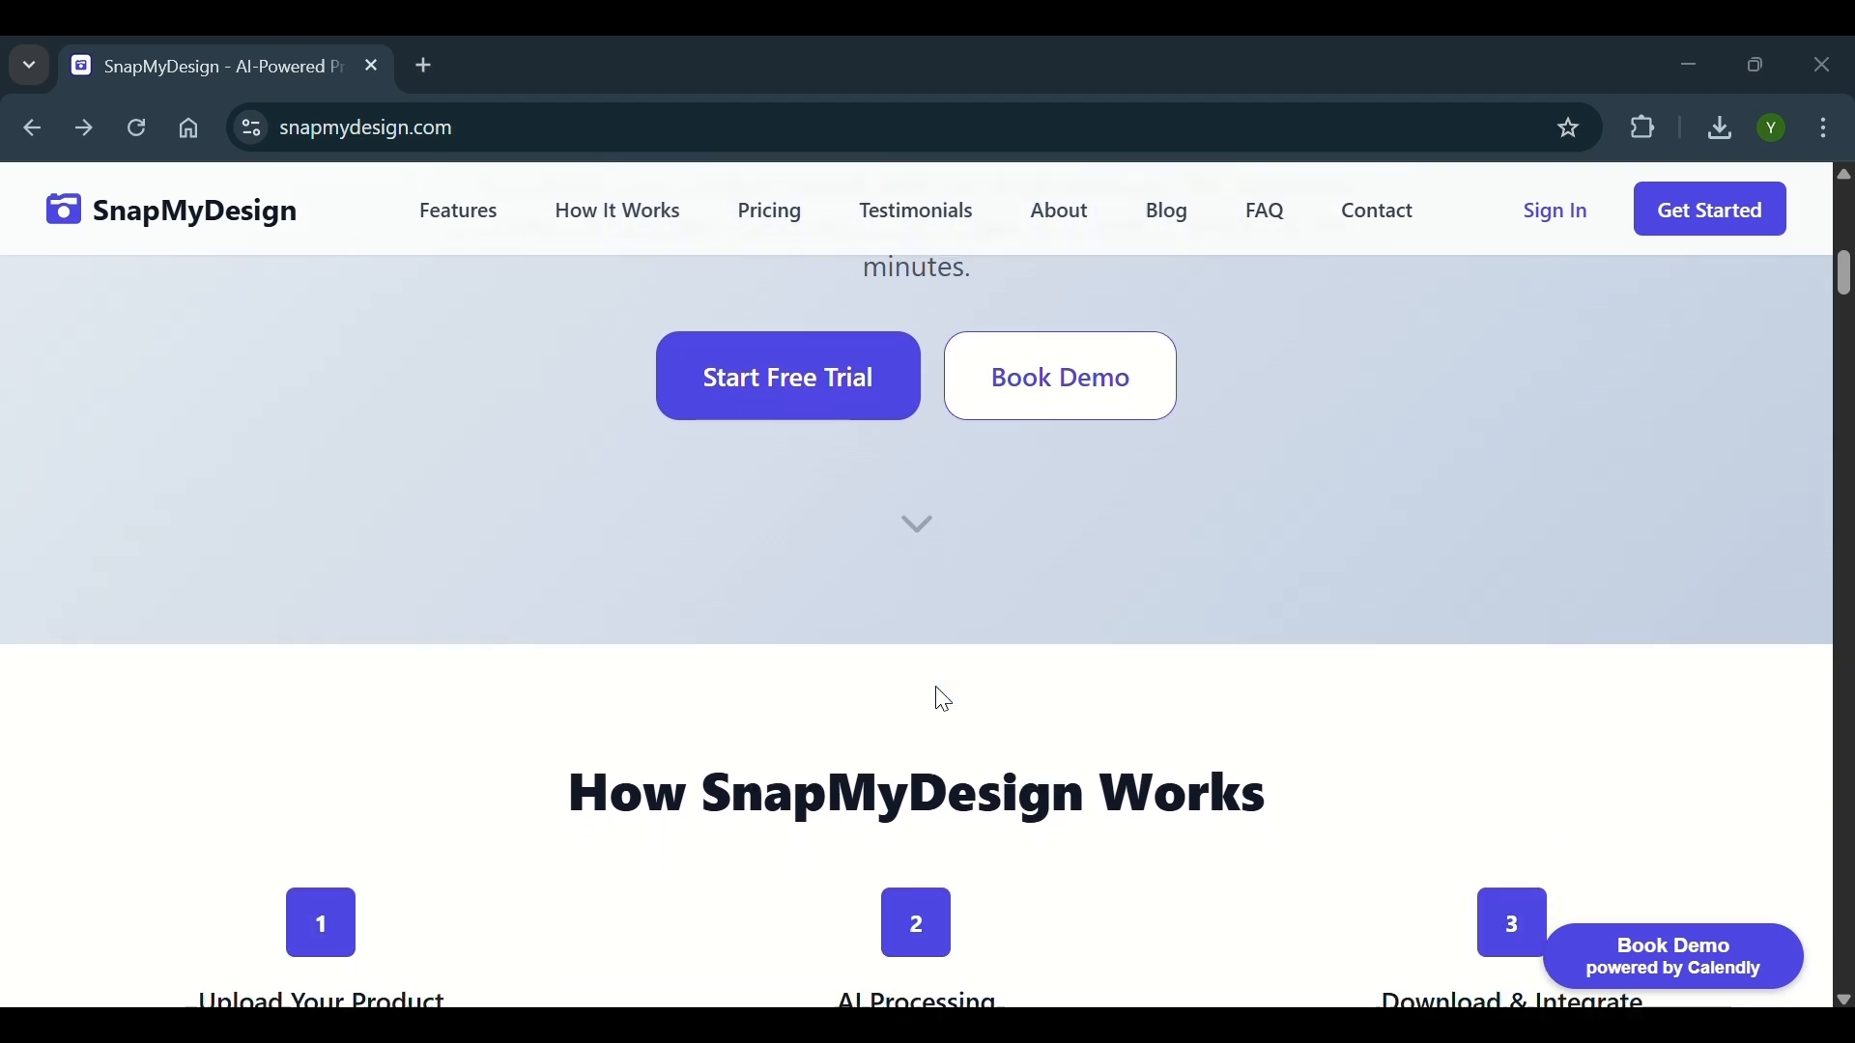
pyautogui.scroll(-3)
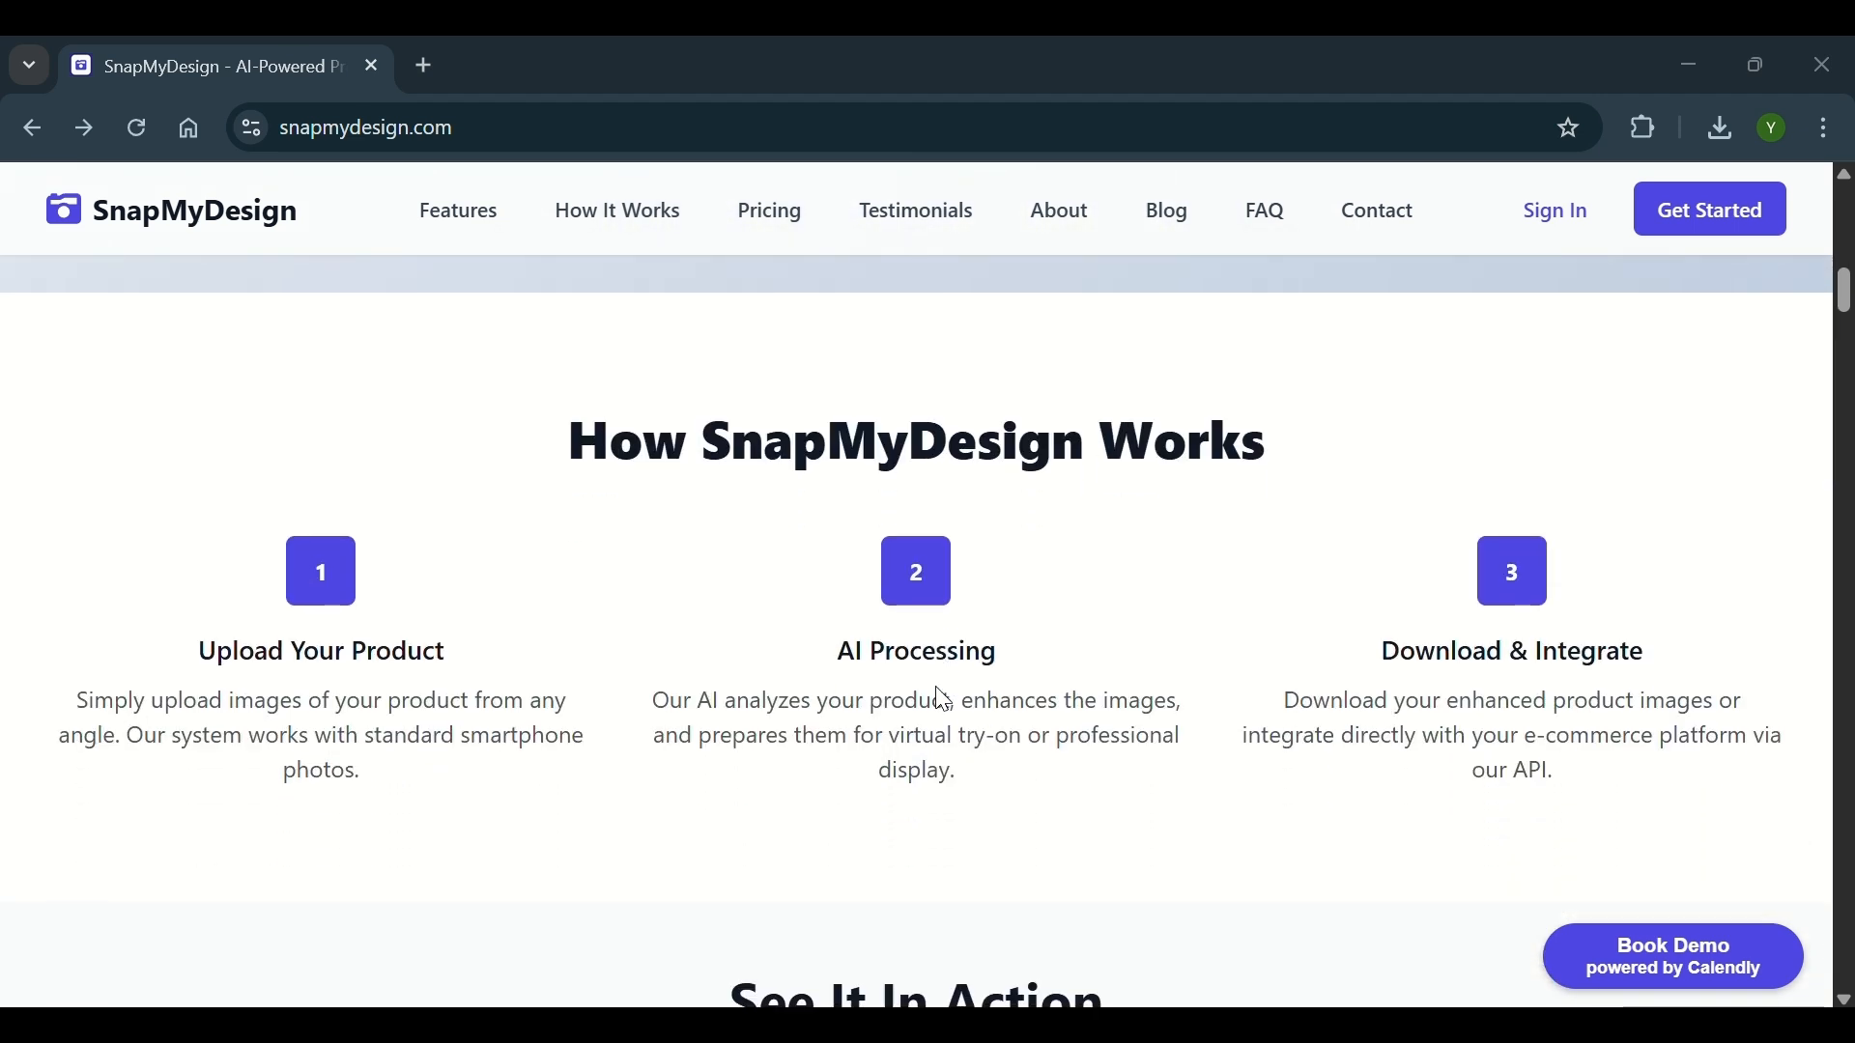
pyautogui.scroll(-3)
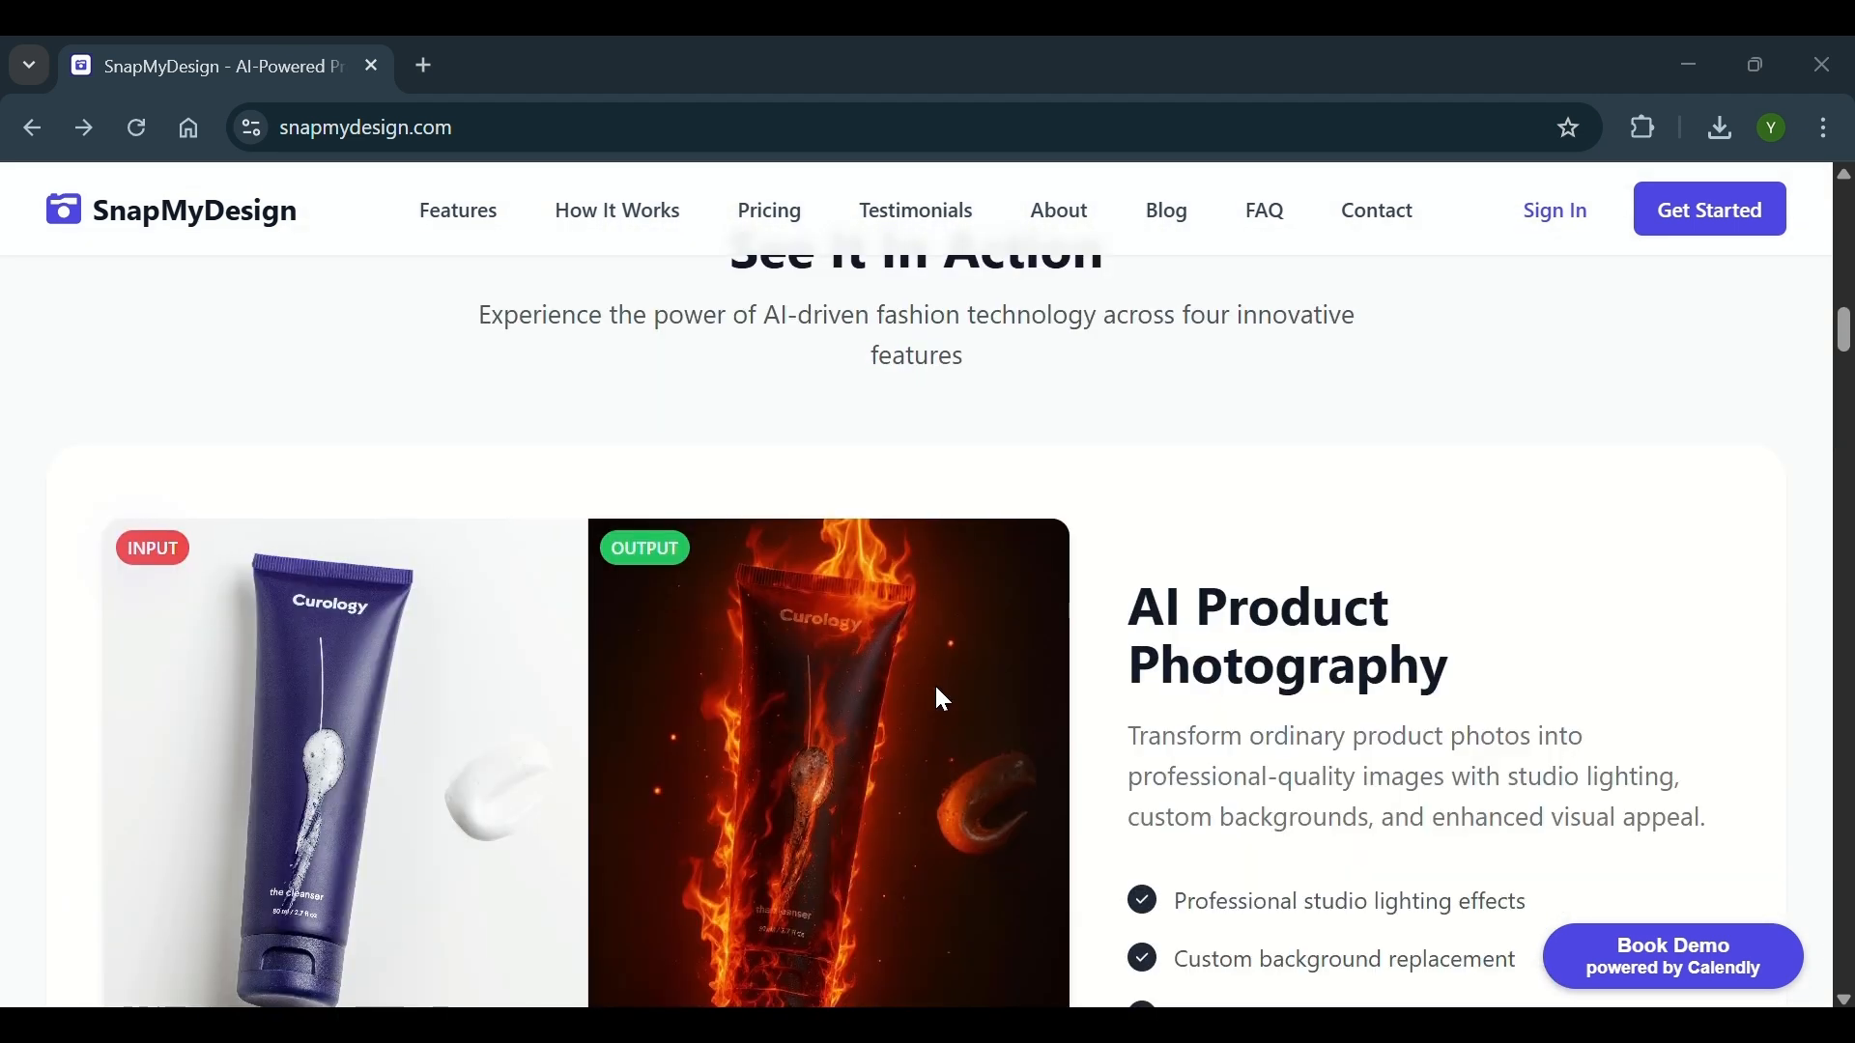
pyautogui.scroll(-3)
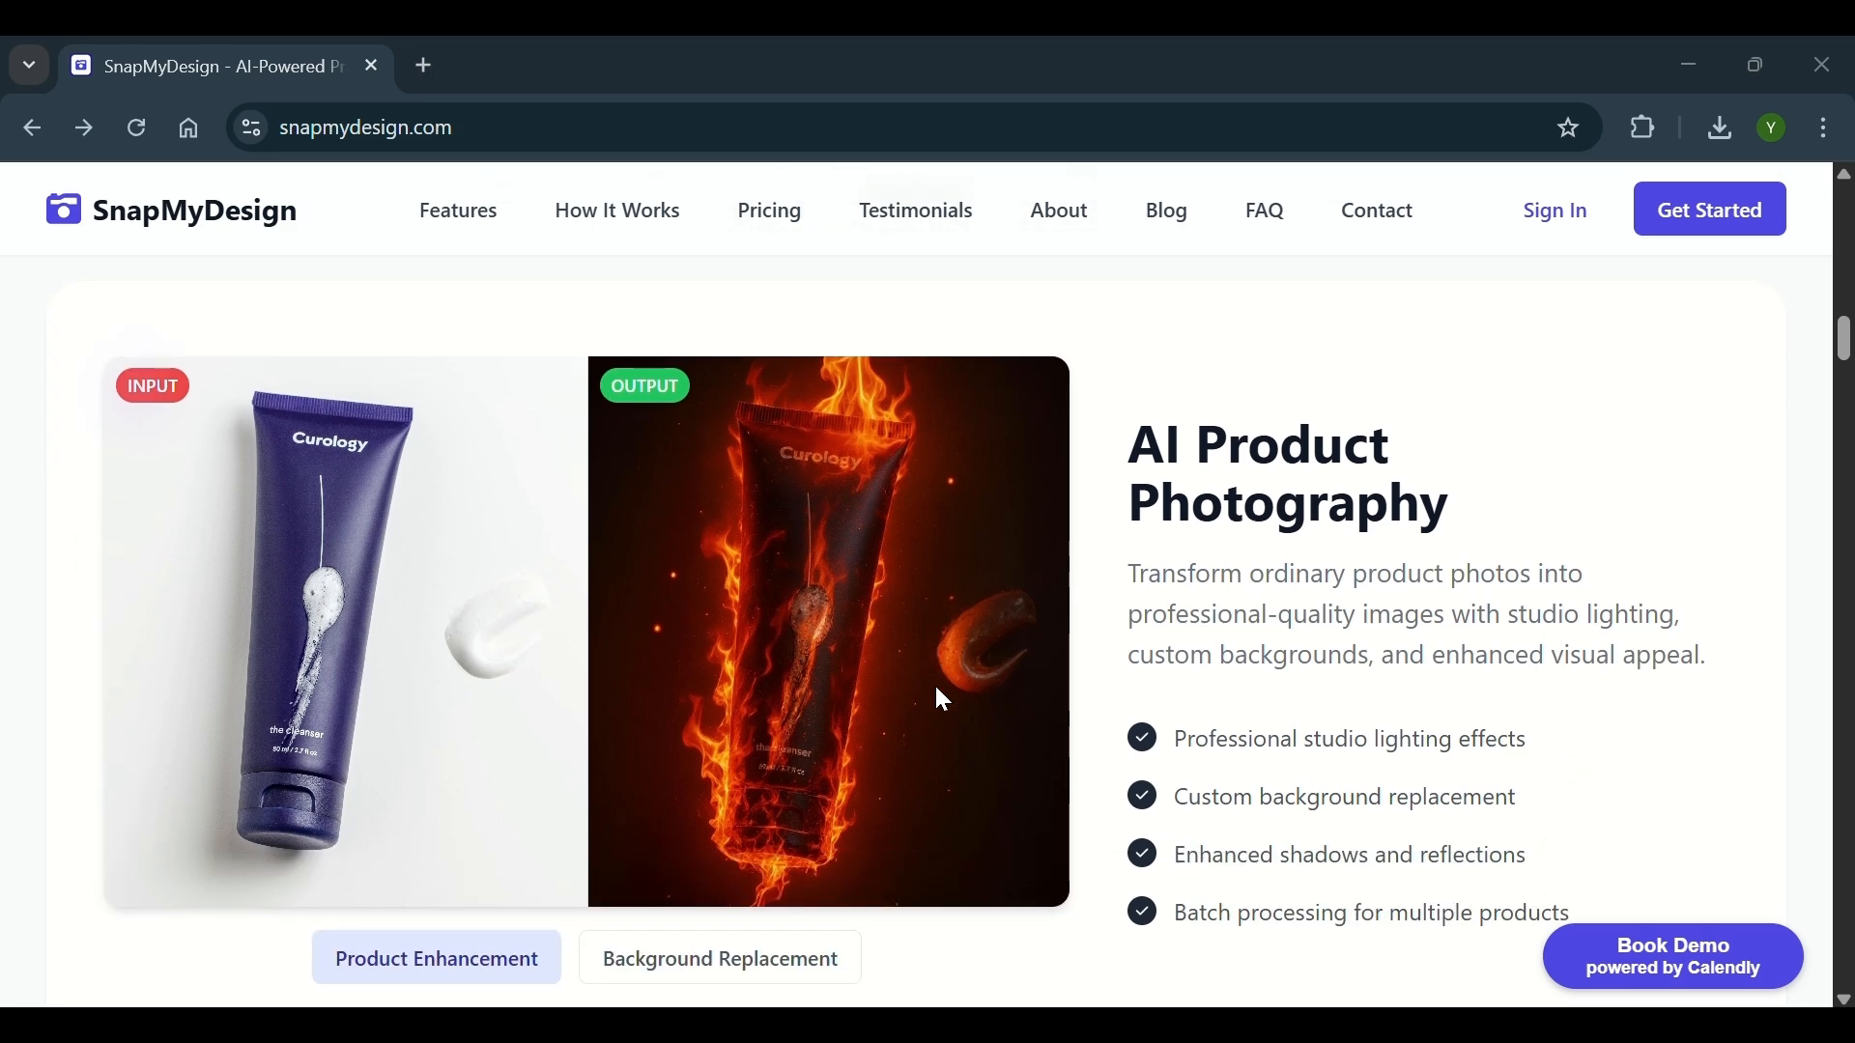
pyautogui.scroll(-3)
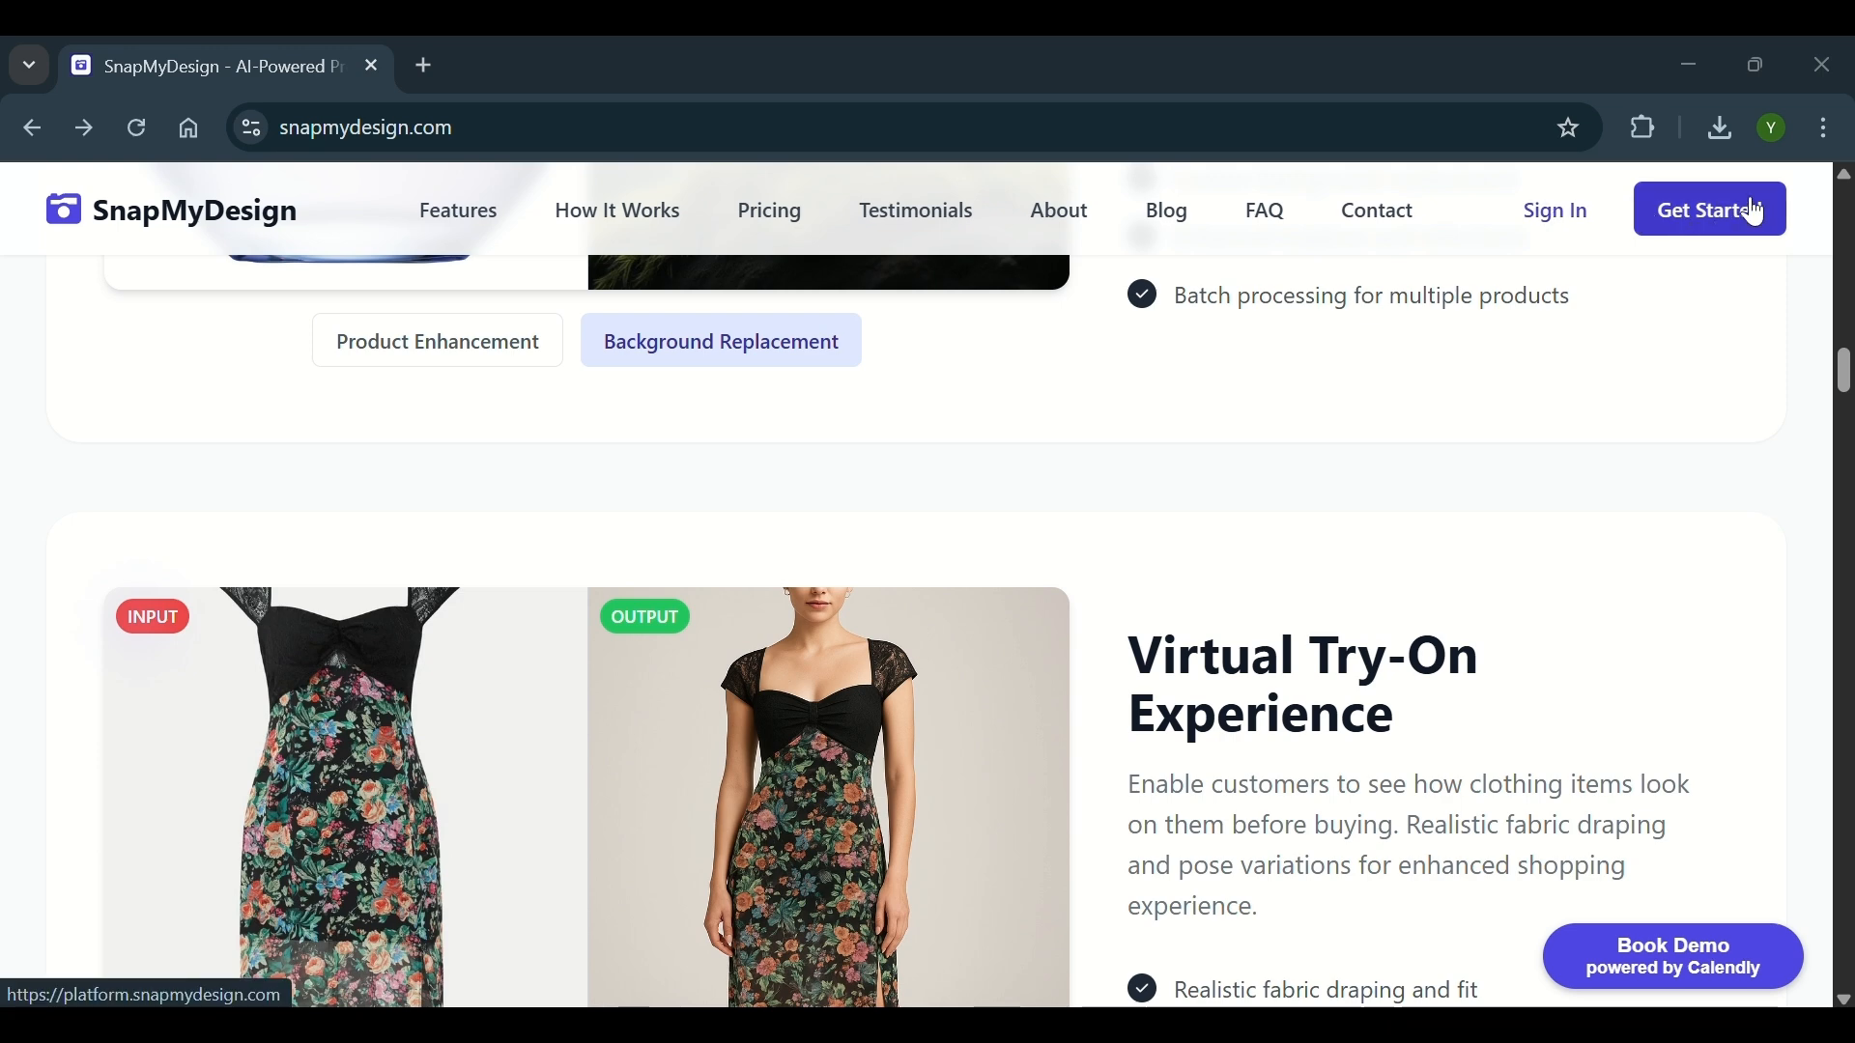
pyautogui.click(1707, 210)
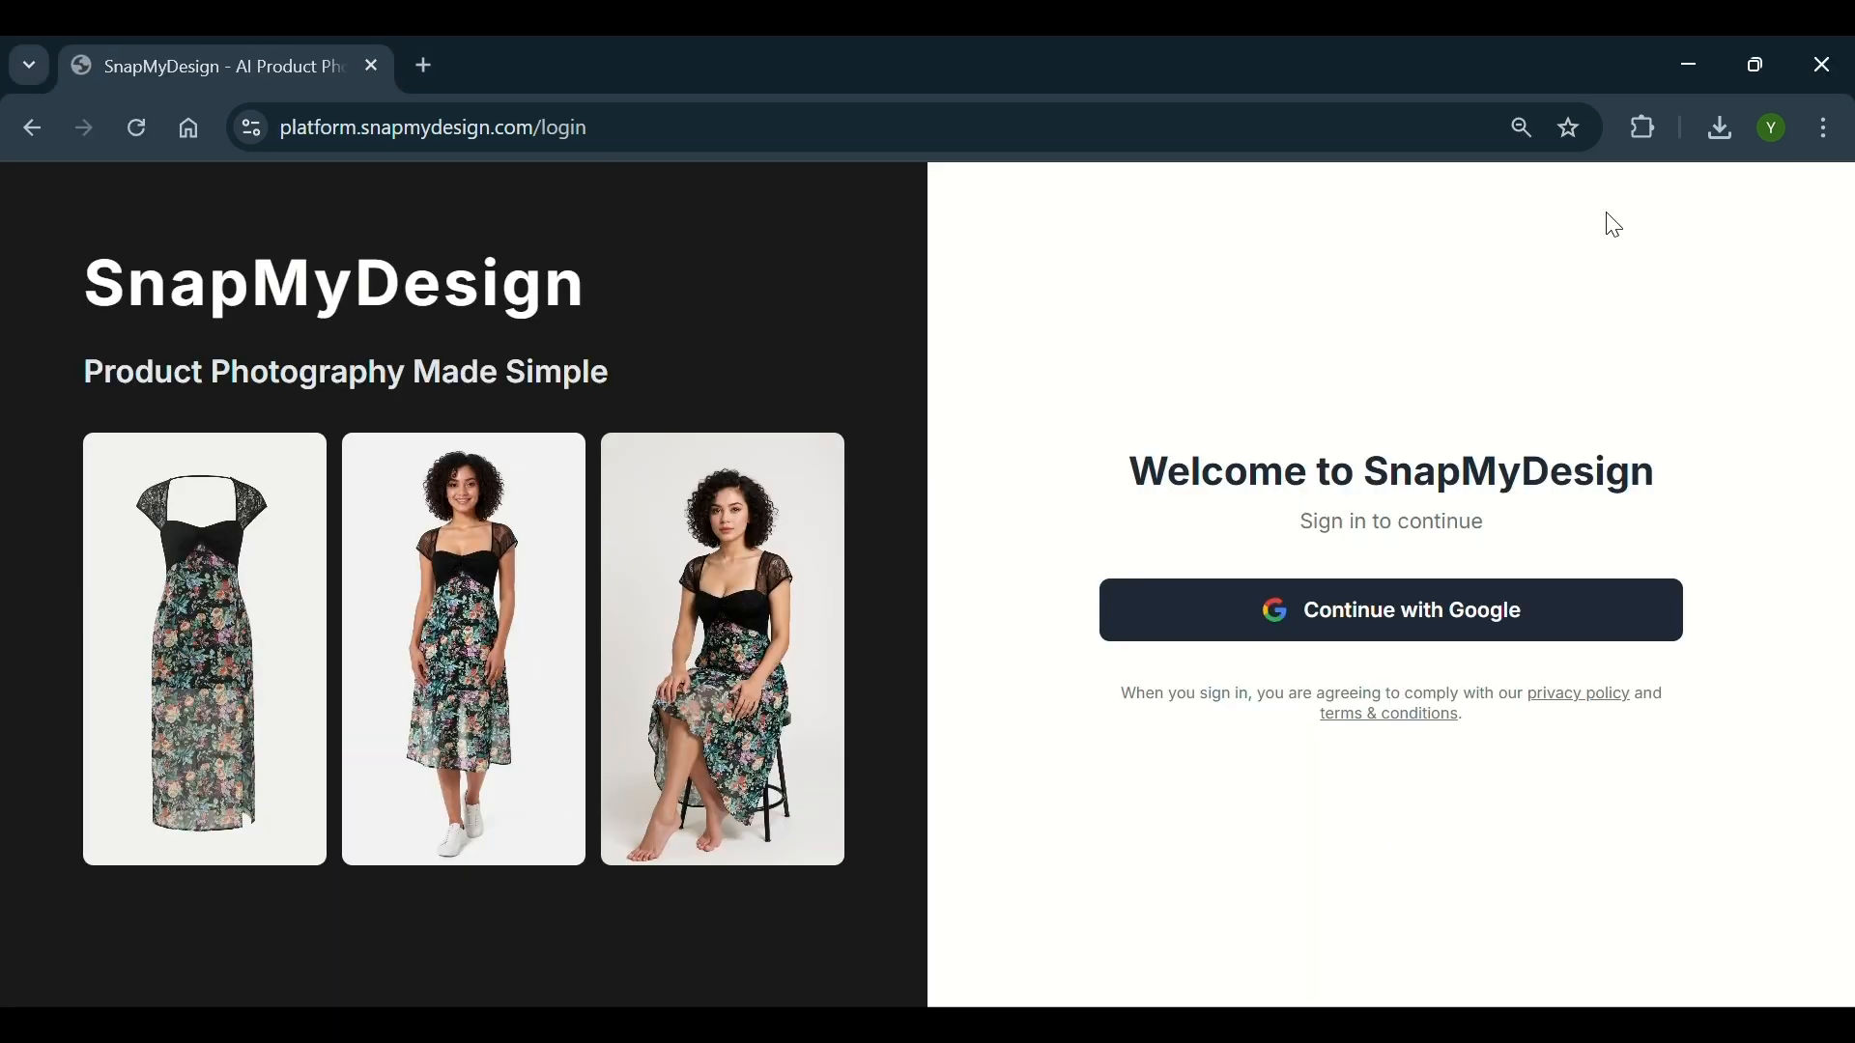
pyautogui.moveTo(770, 99)
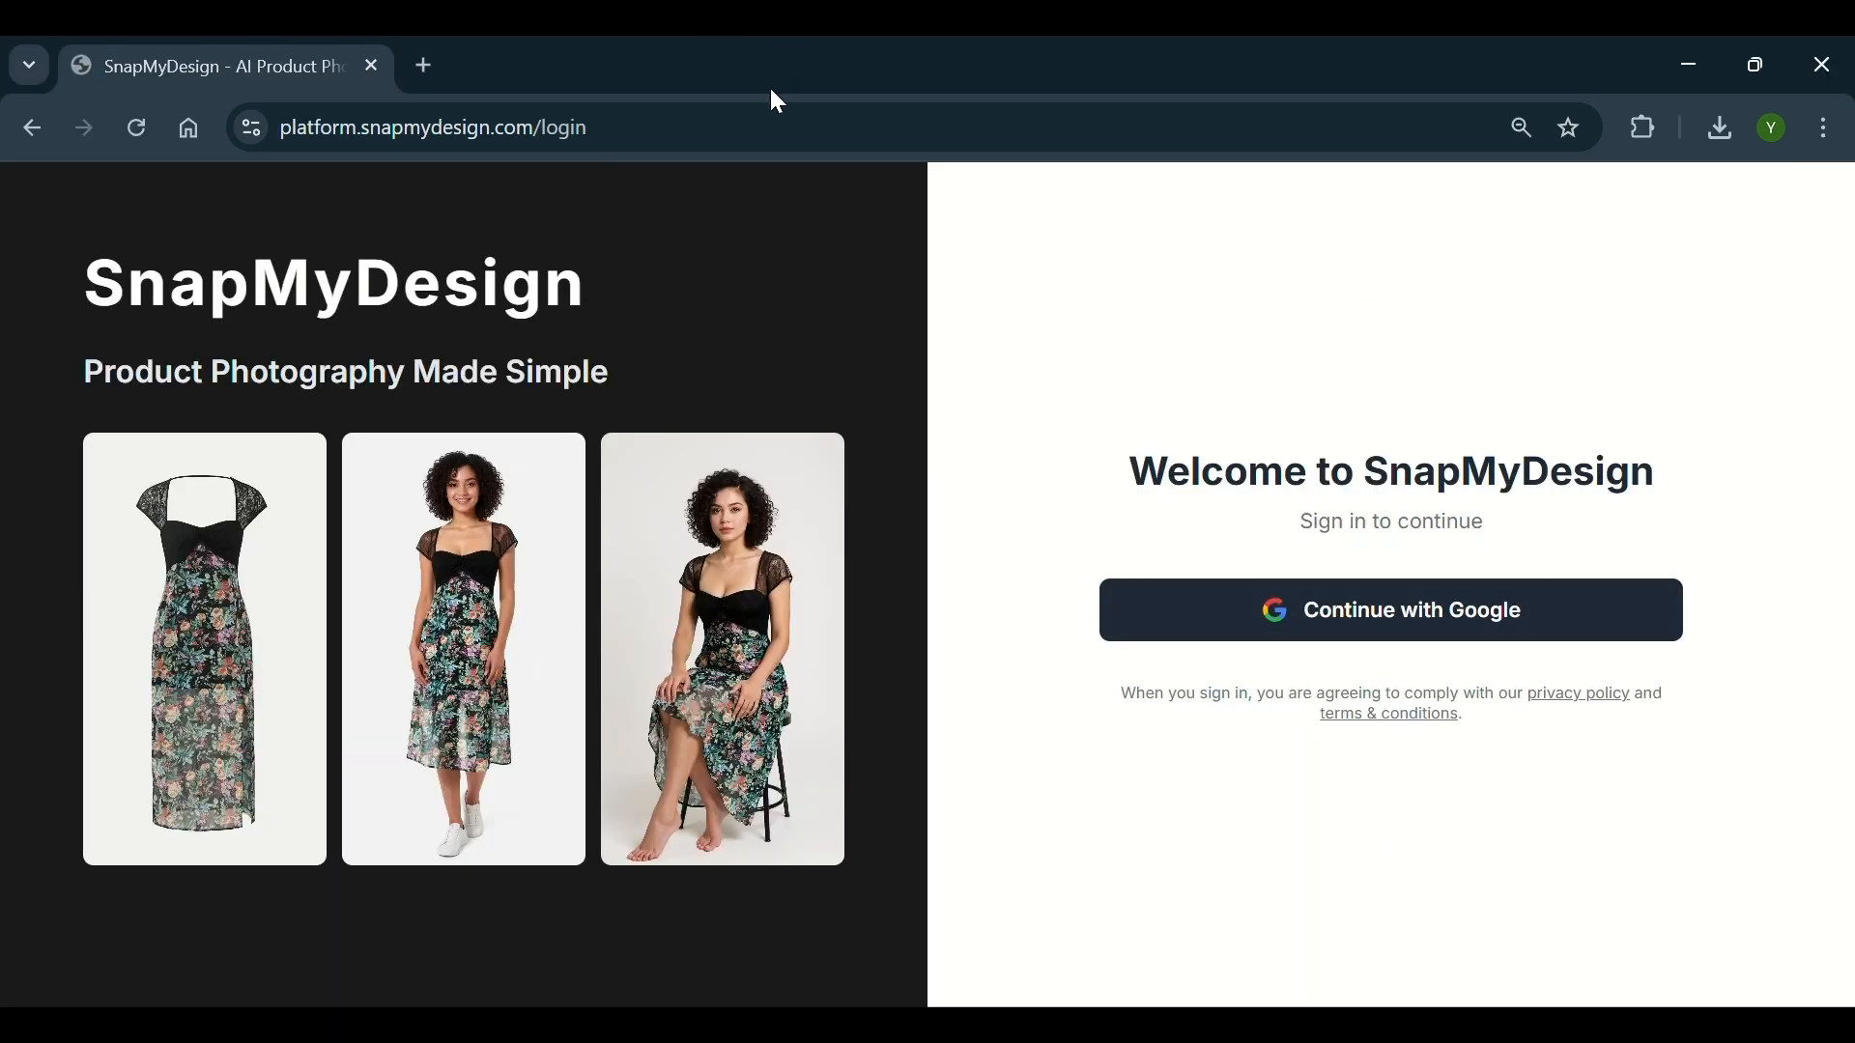
pyautogui.click(1389, 610)
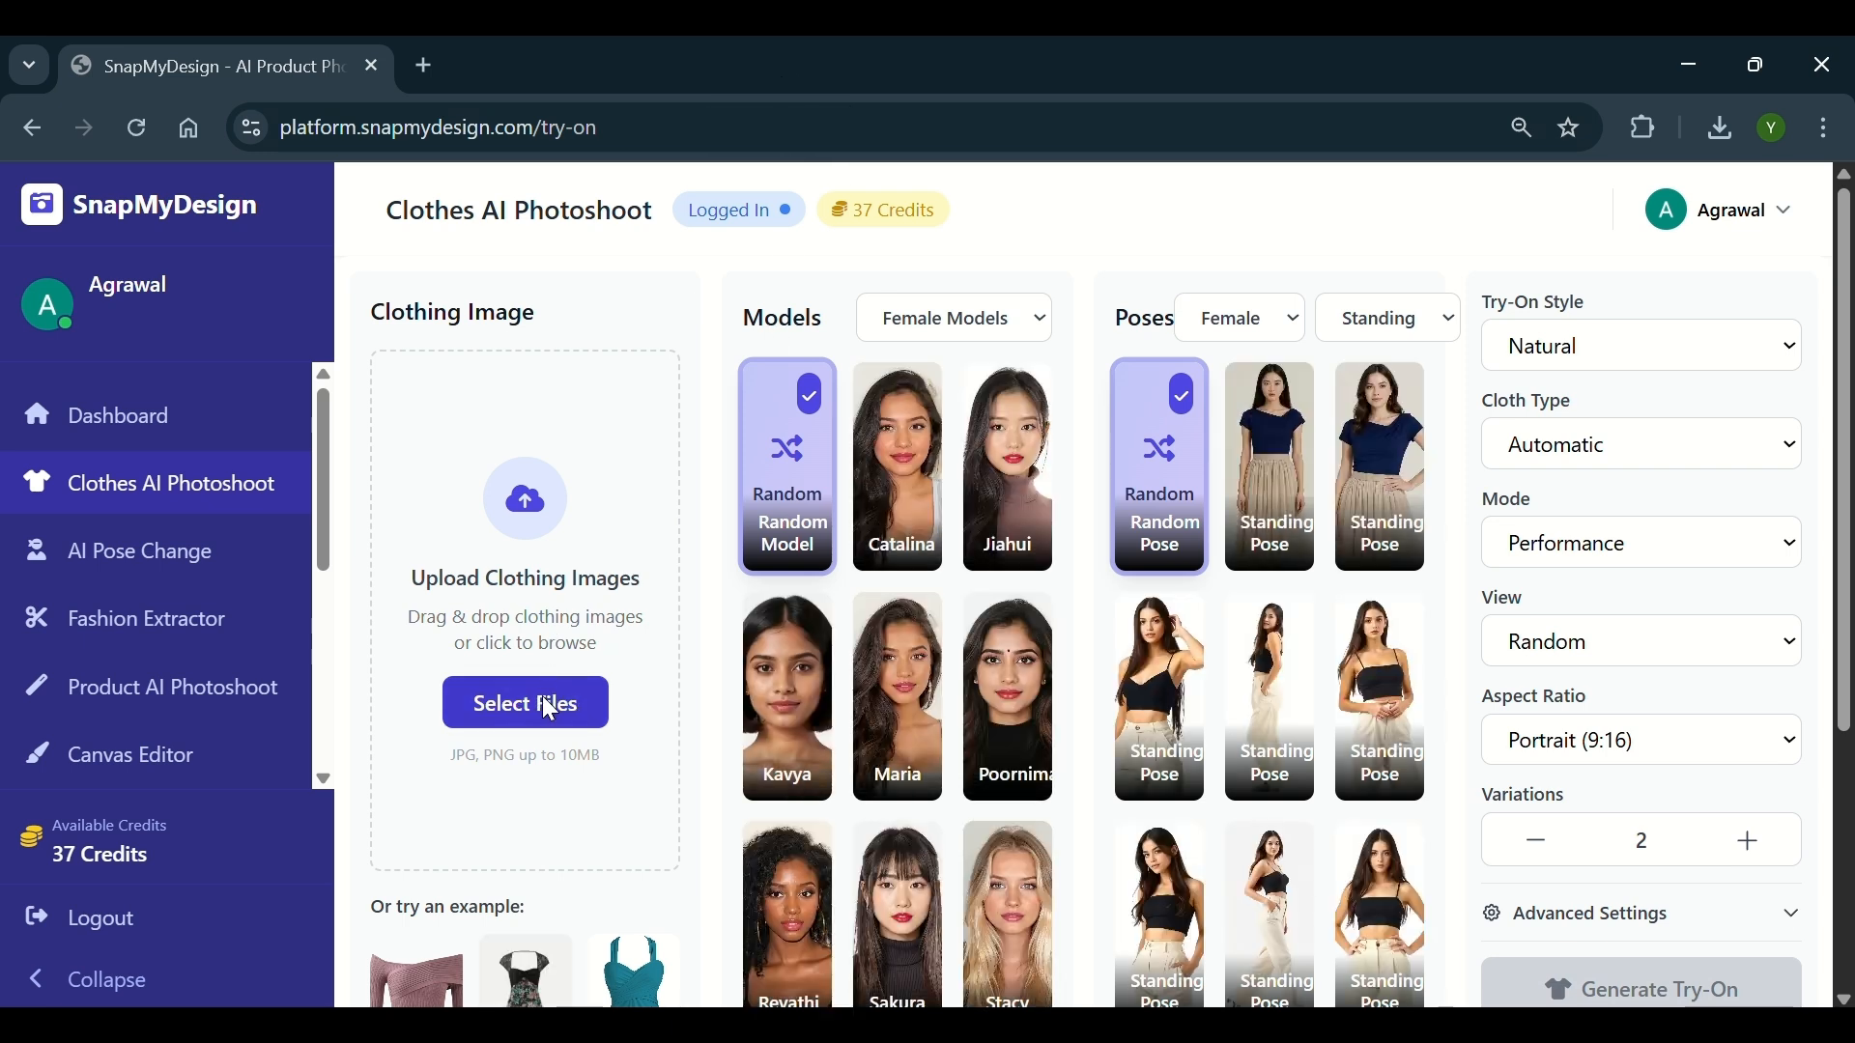
pyautogui.moveTo(524, 702)
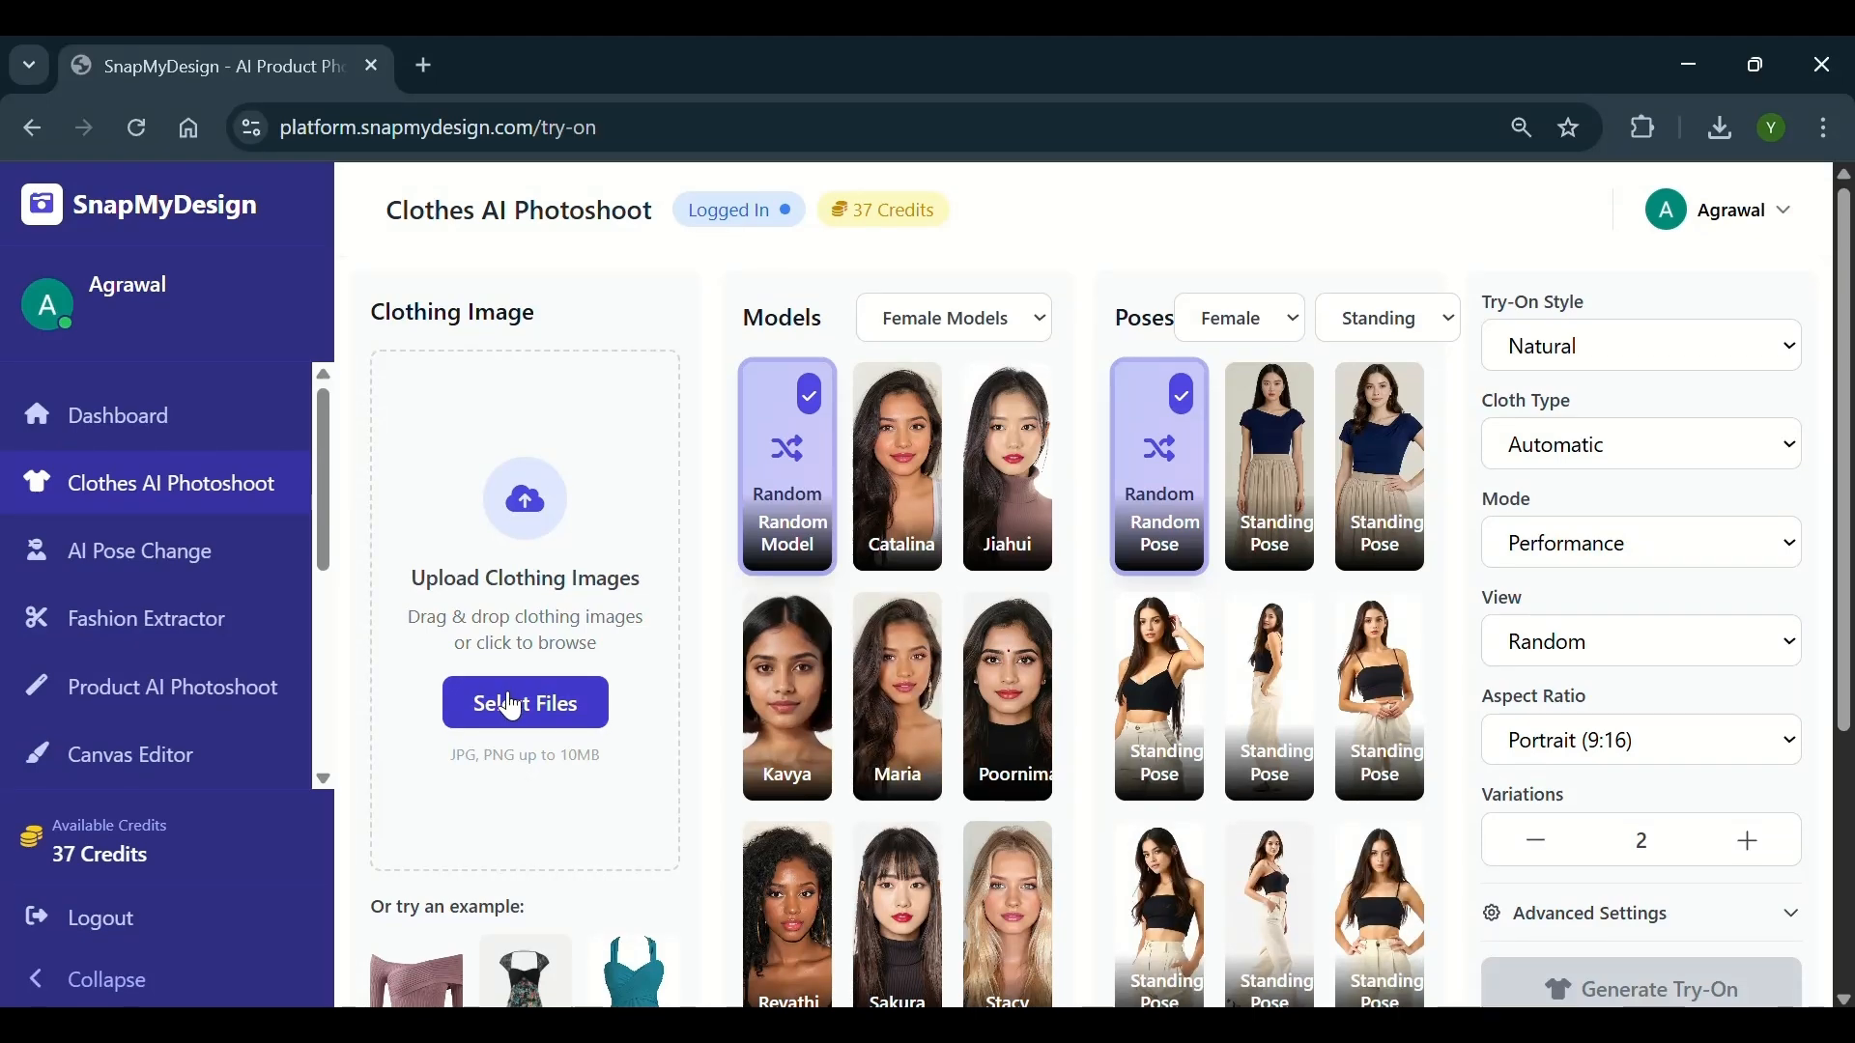
# Upload Input.jpg from the Desktop as the clothing photo
pyautogui.click(524, 702)
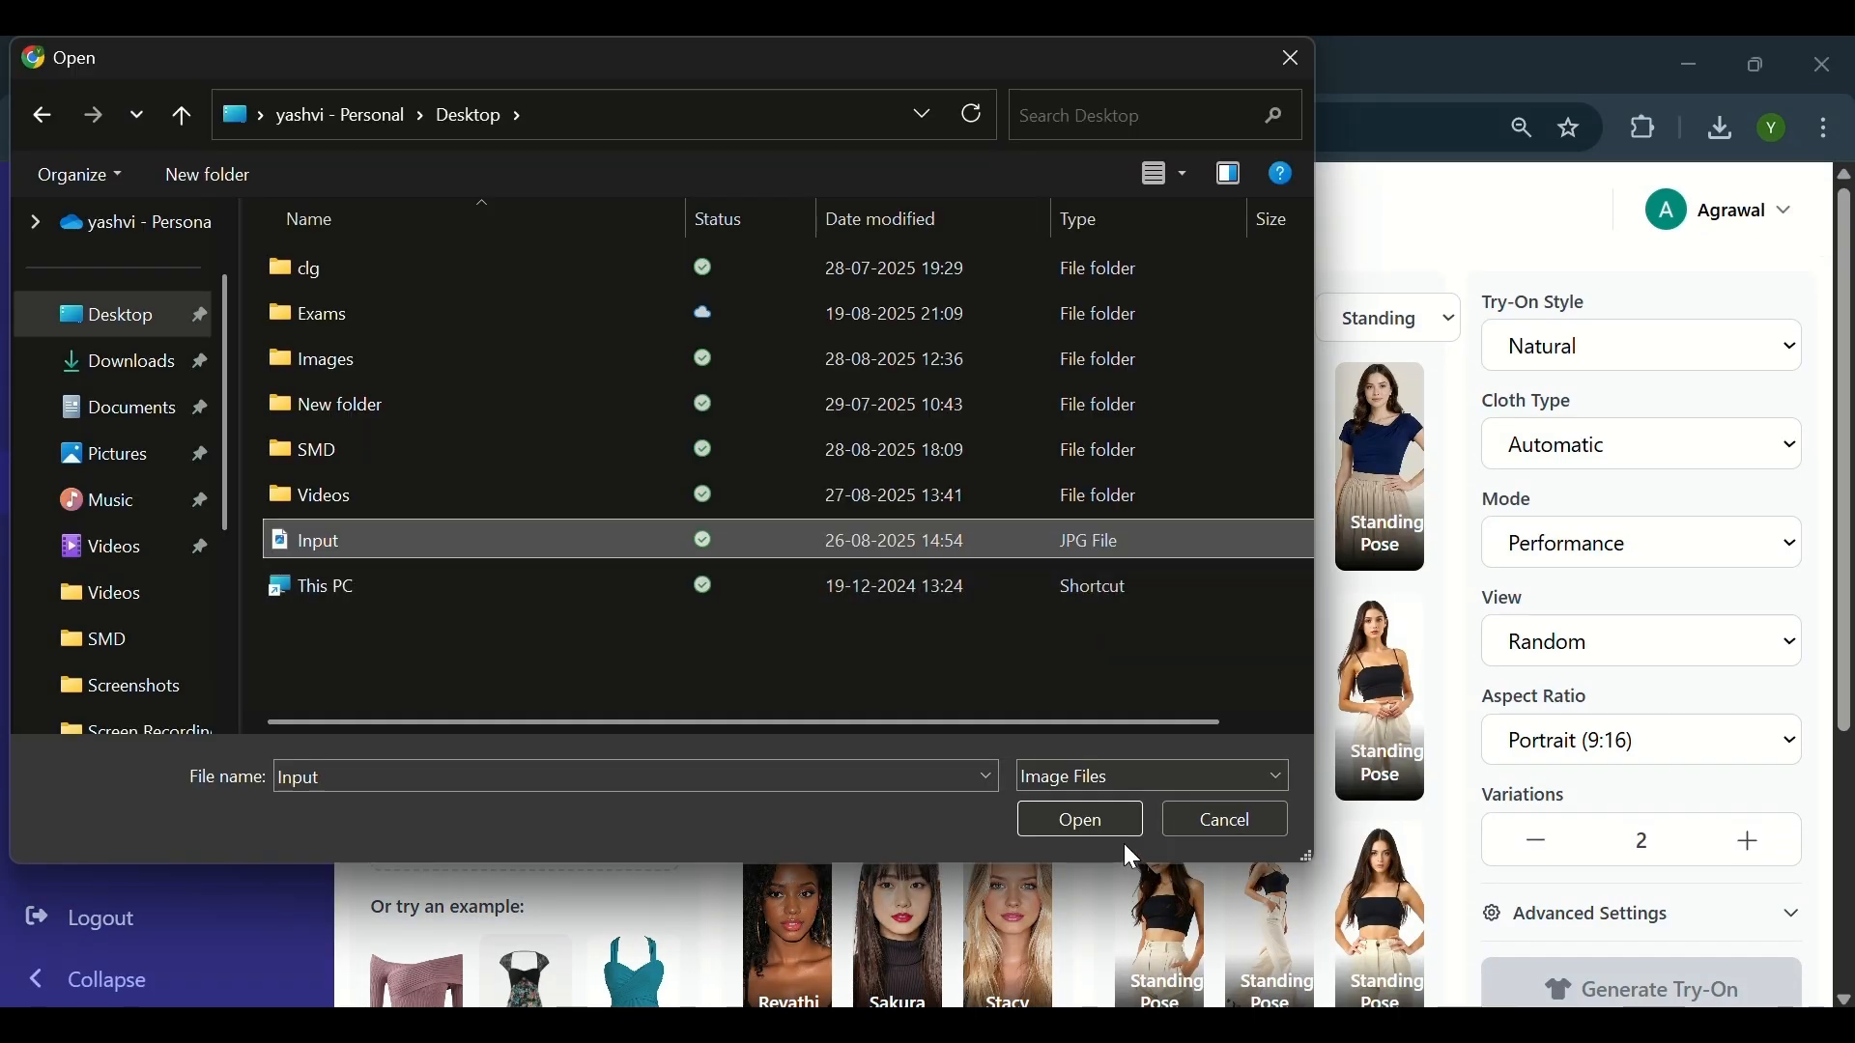
pyautogui.click(1078, 819)
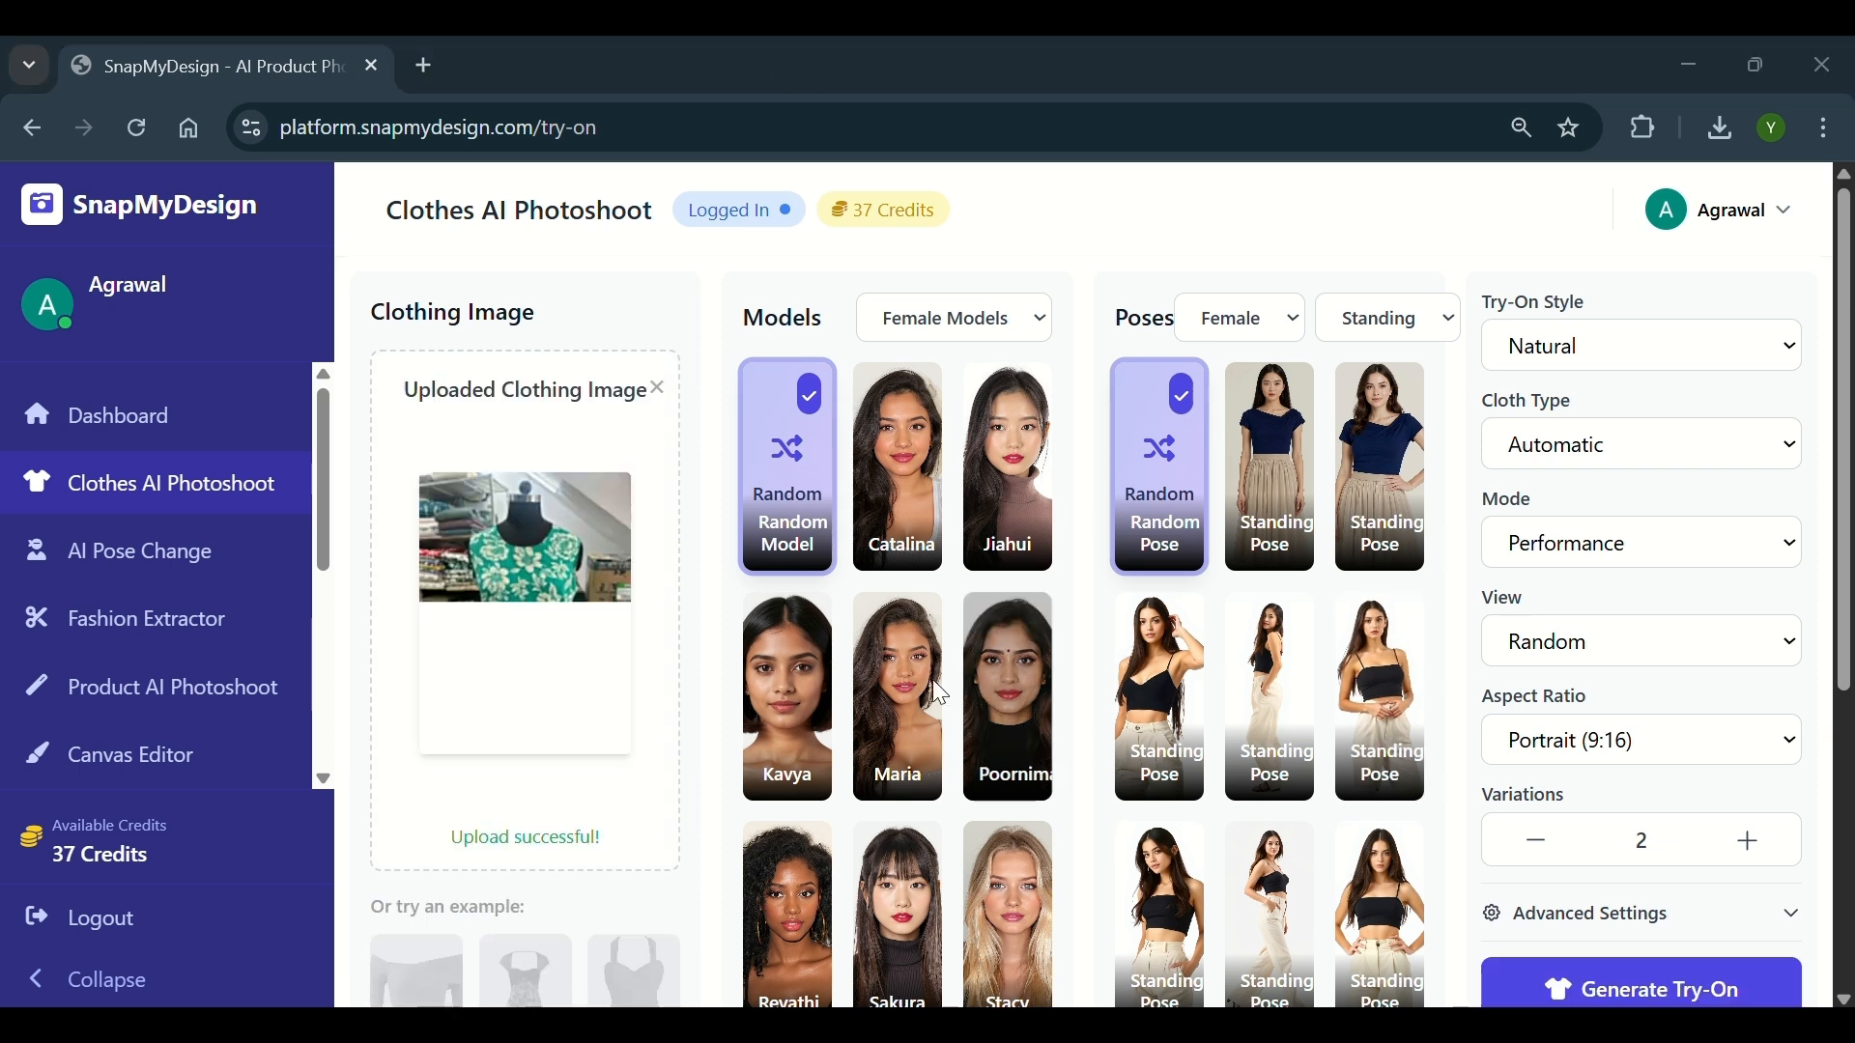
# Choose model Kavya and a standing pose for the try-on
pyautogui.scroll(-3)
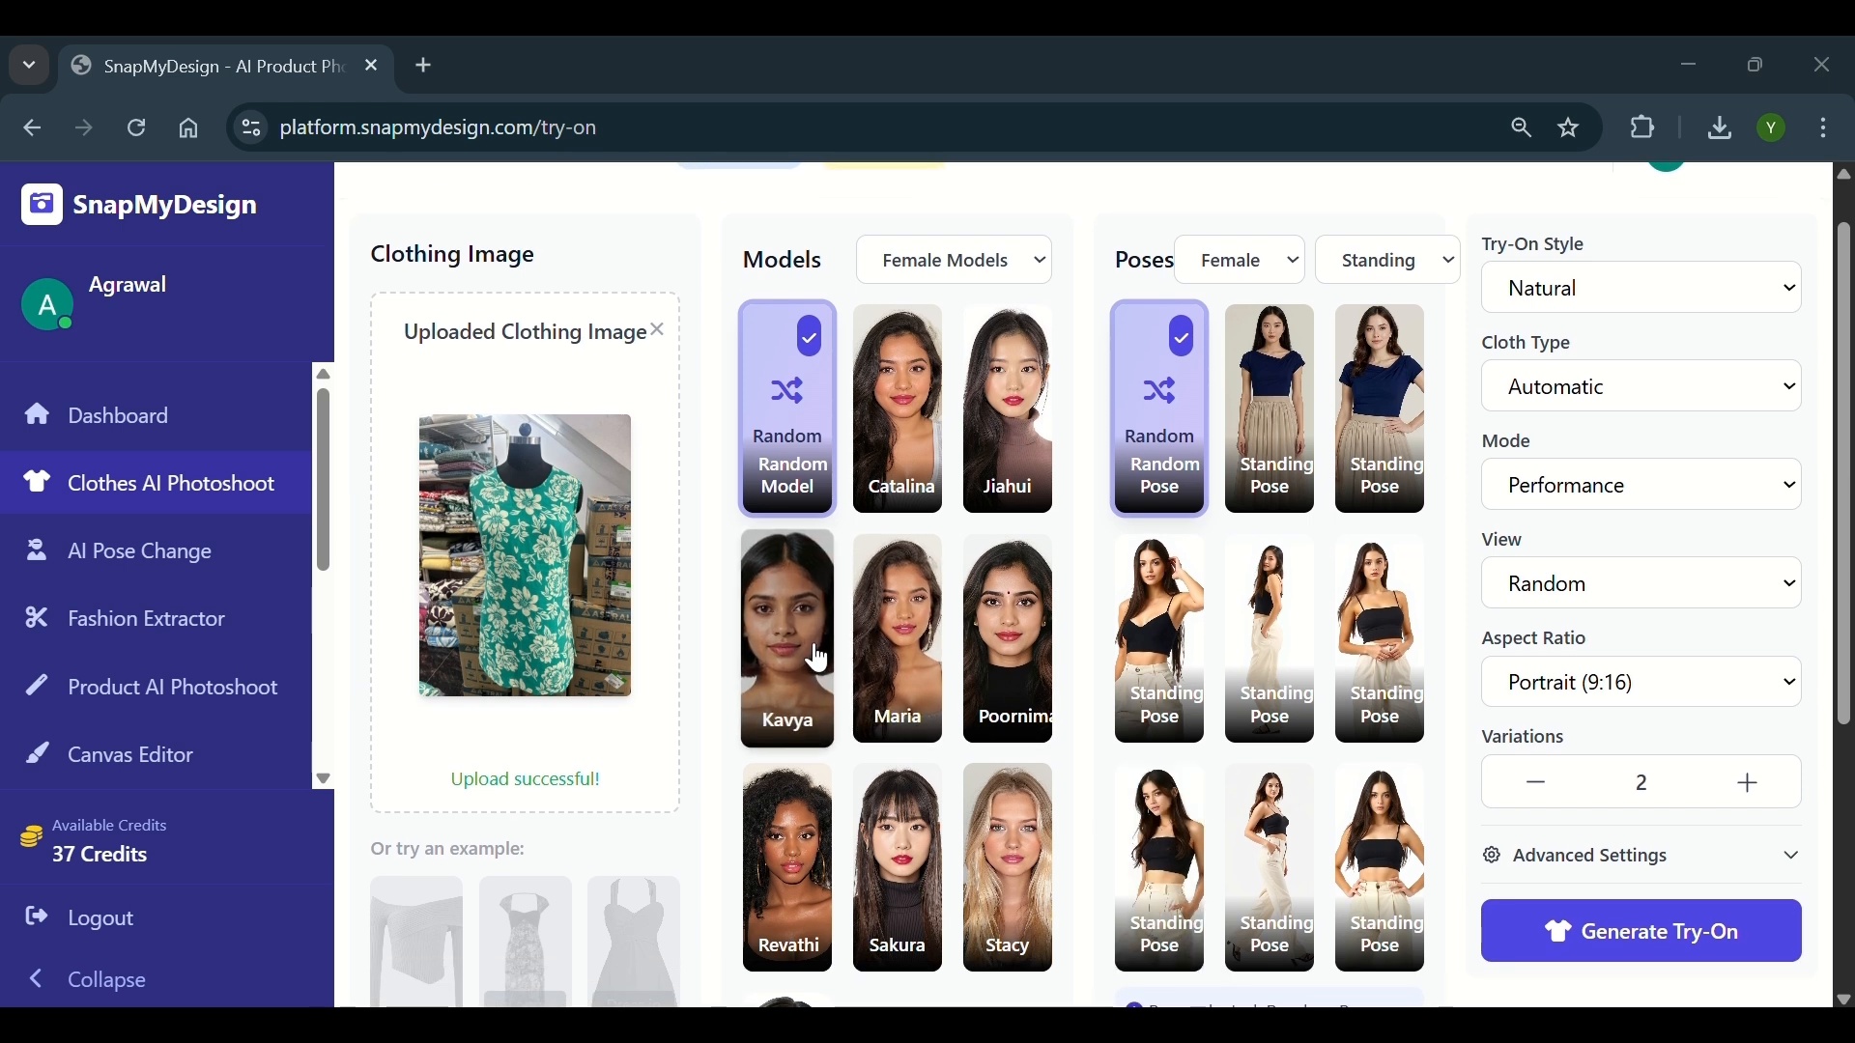
pyautogui.click(786, 637)
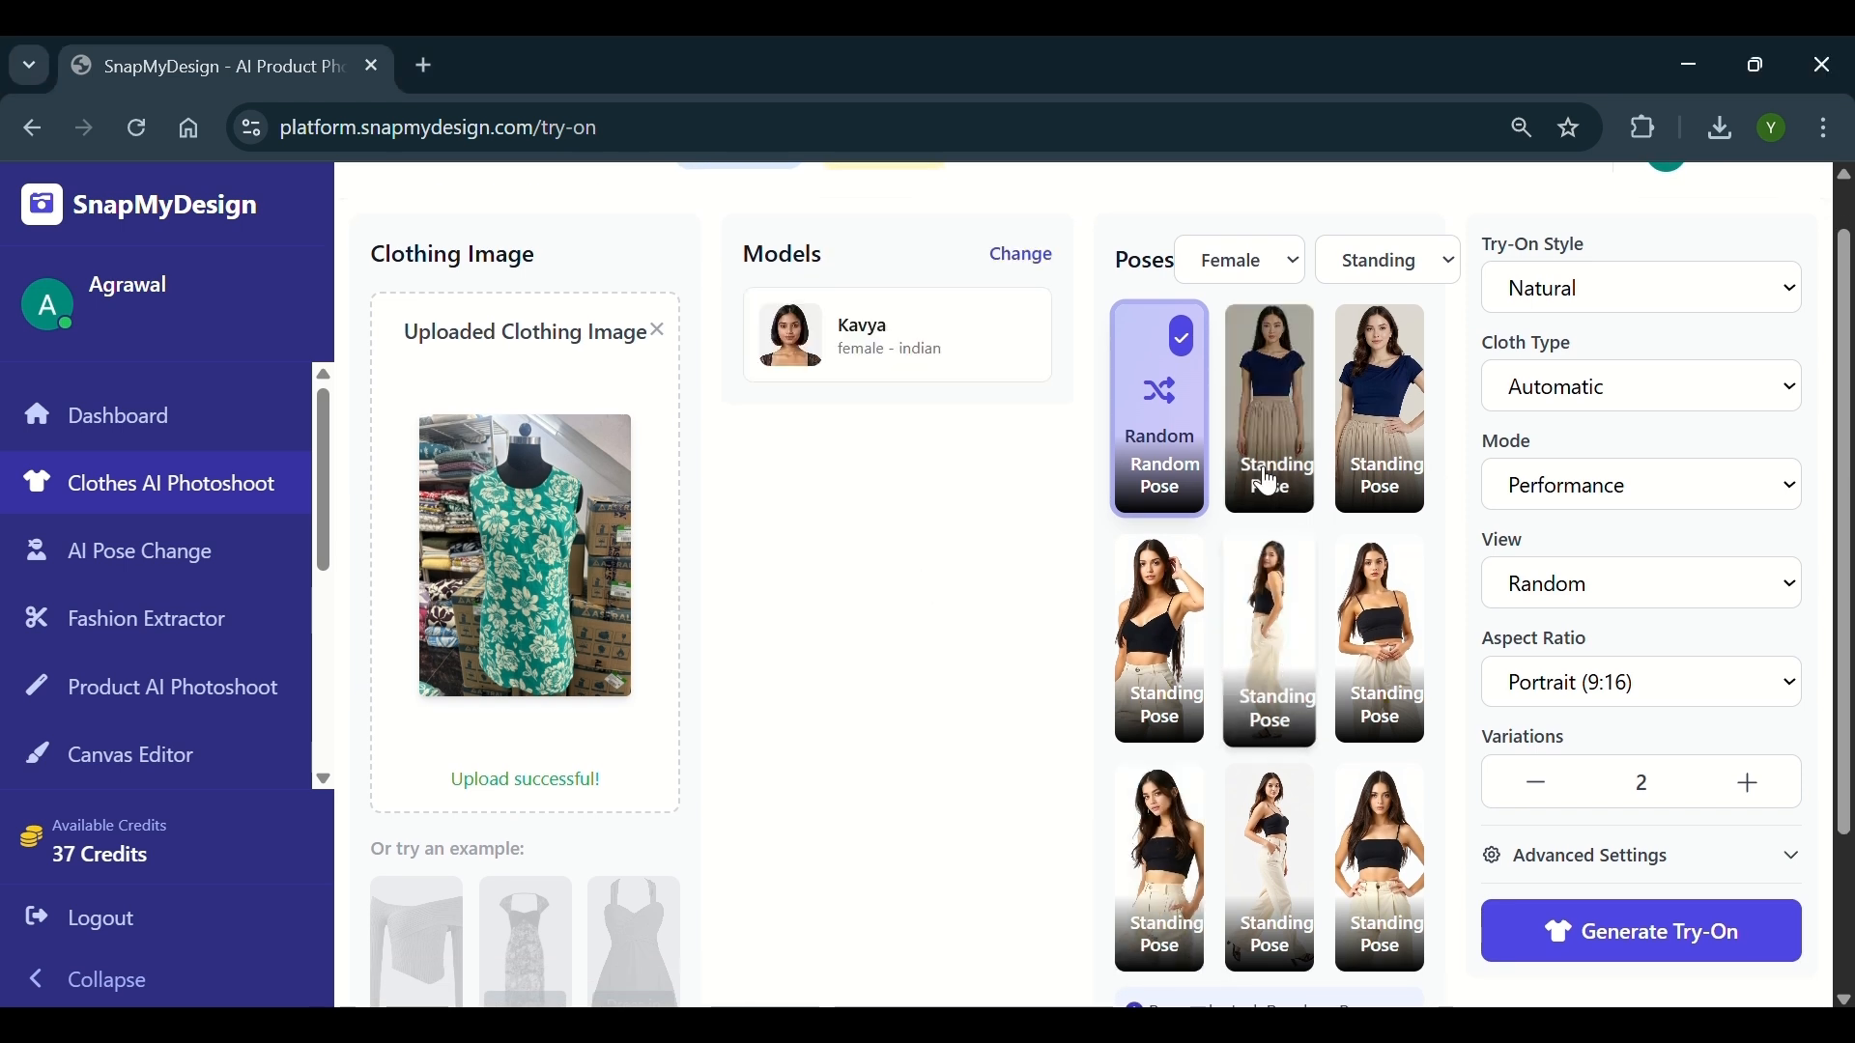
pyautogui.click(1266, 408)
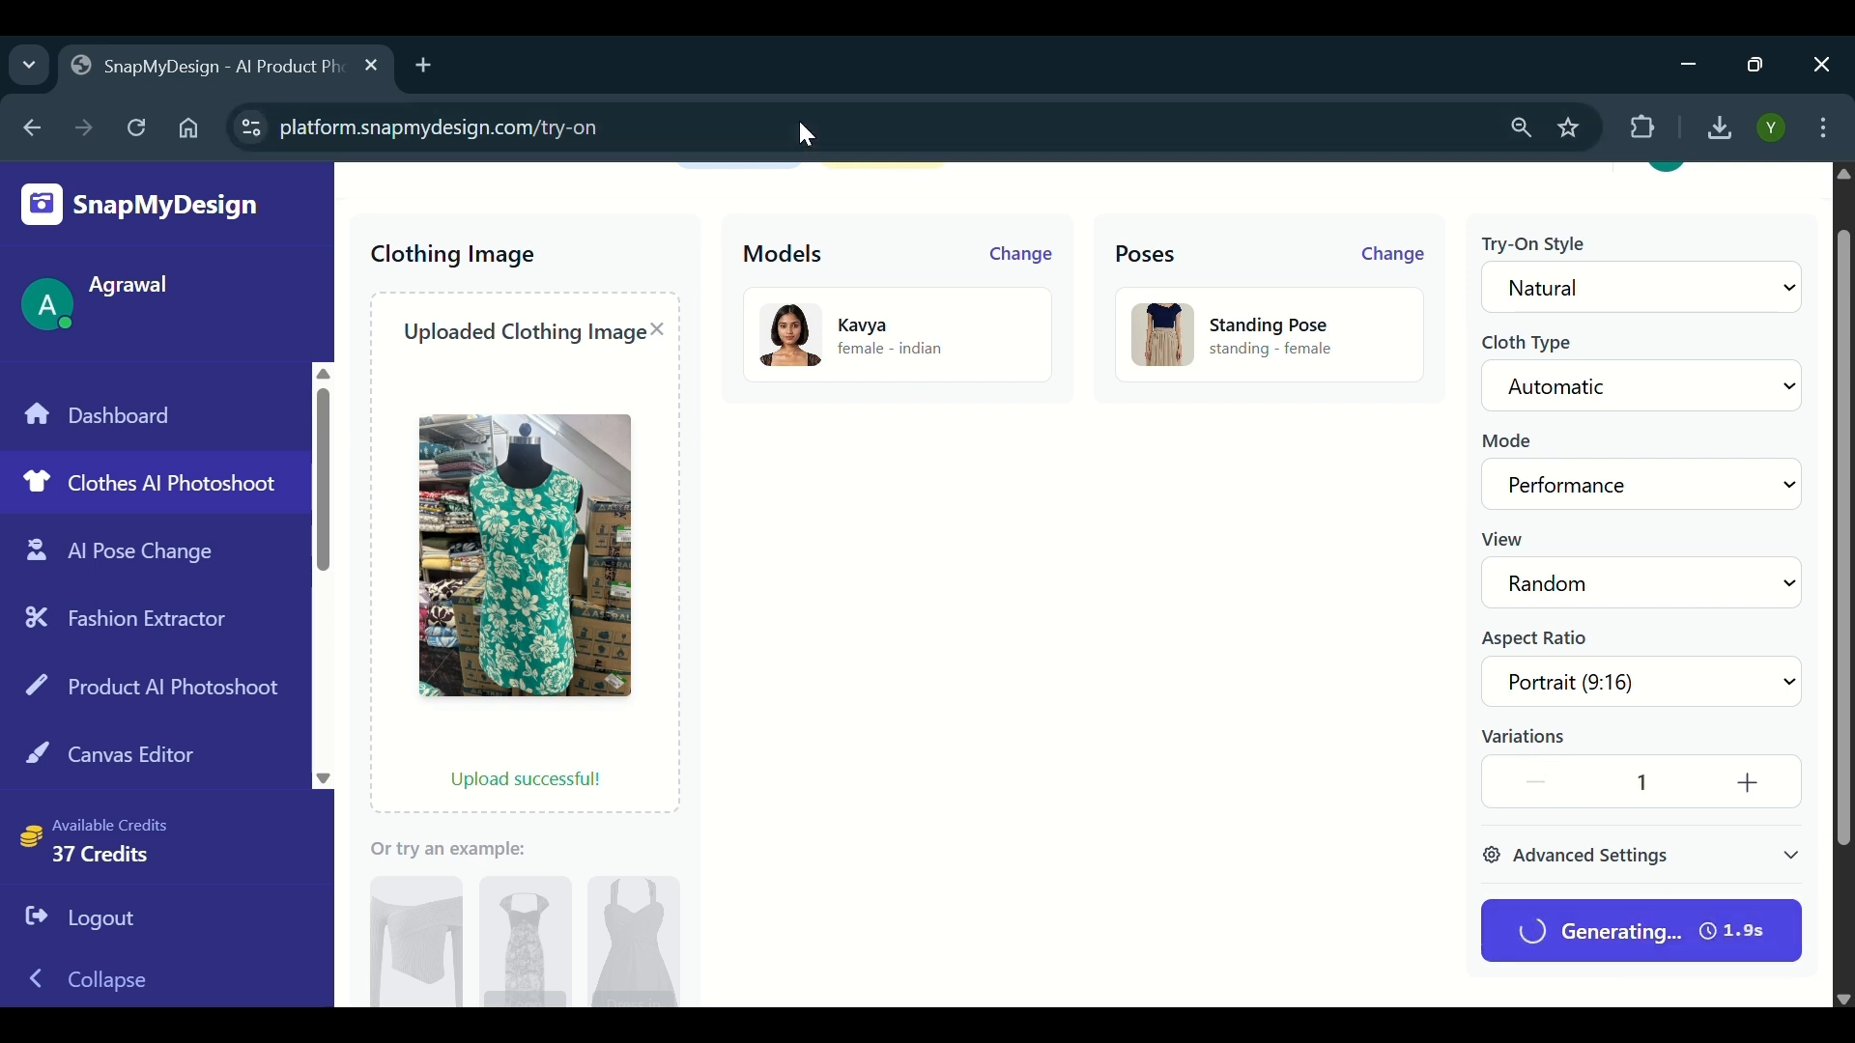
pyautogui.moveTo(769, 94)
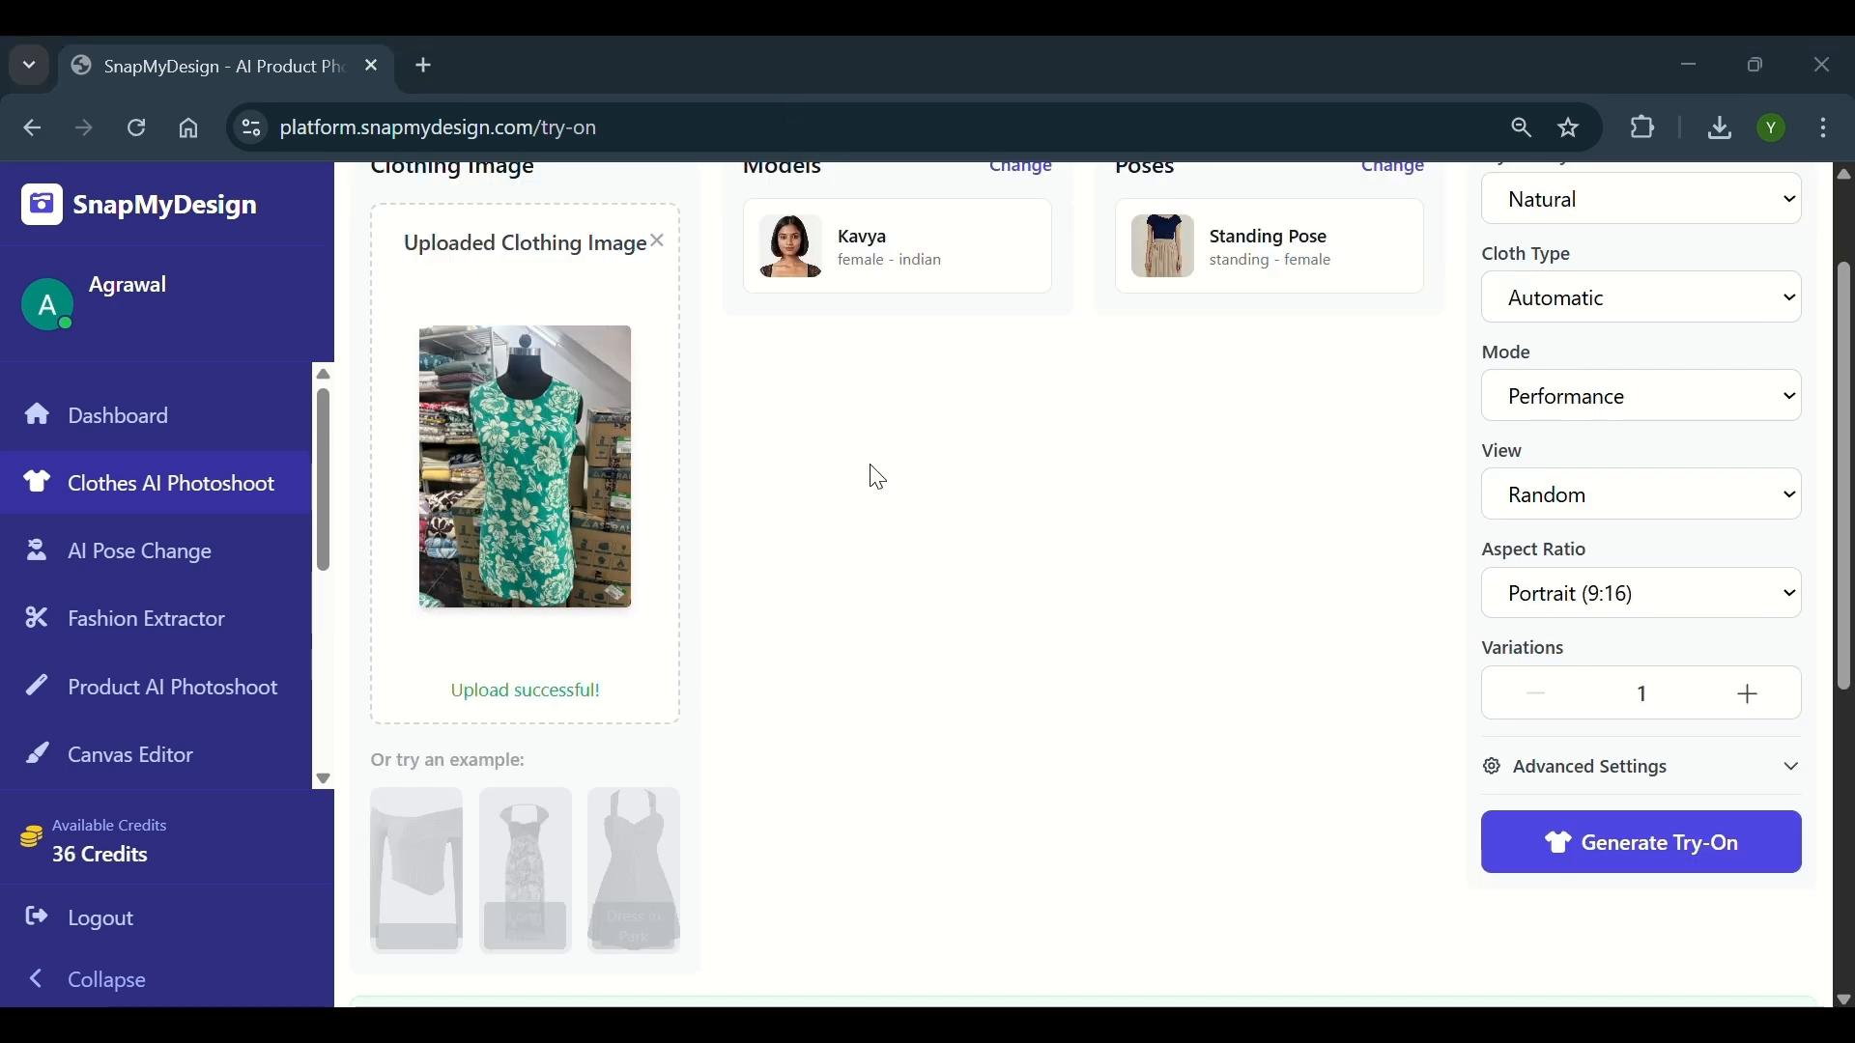
# Open generated result #1 of Kavya in the floral dress full-size in a new tab
pyautogui.click(1638, 841)
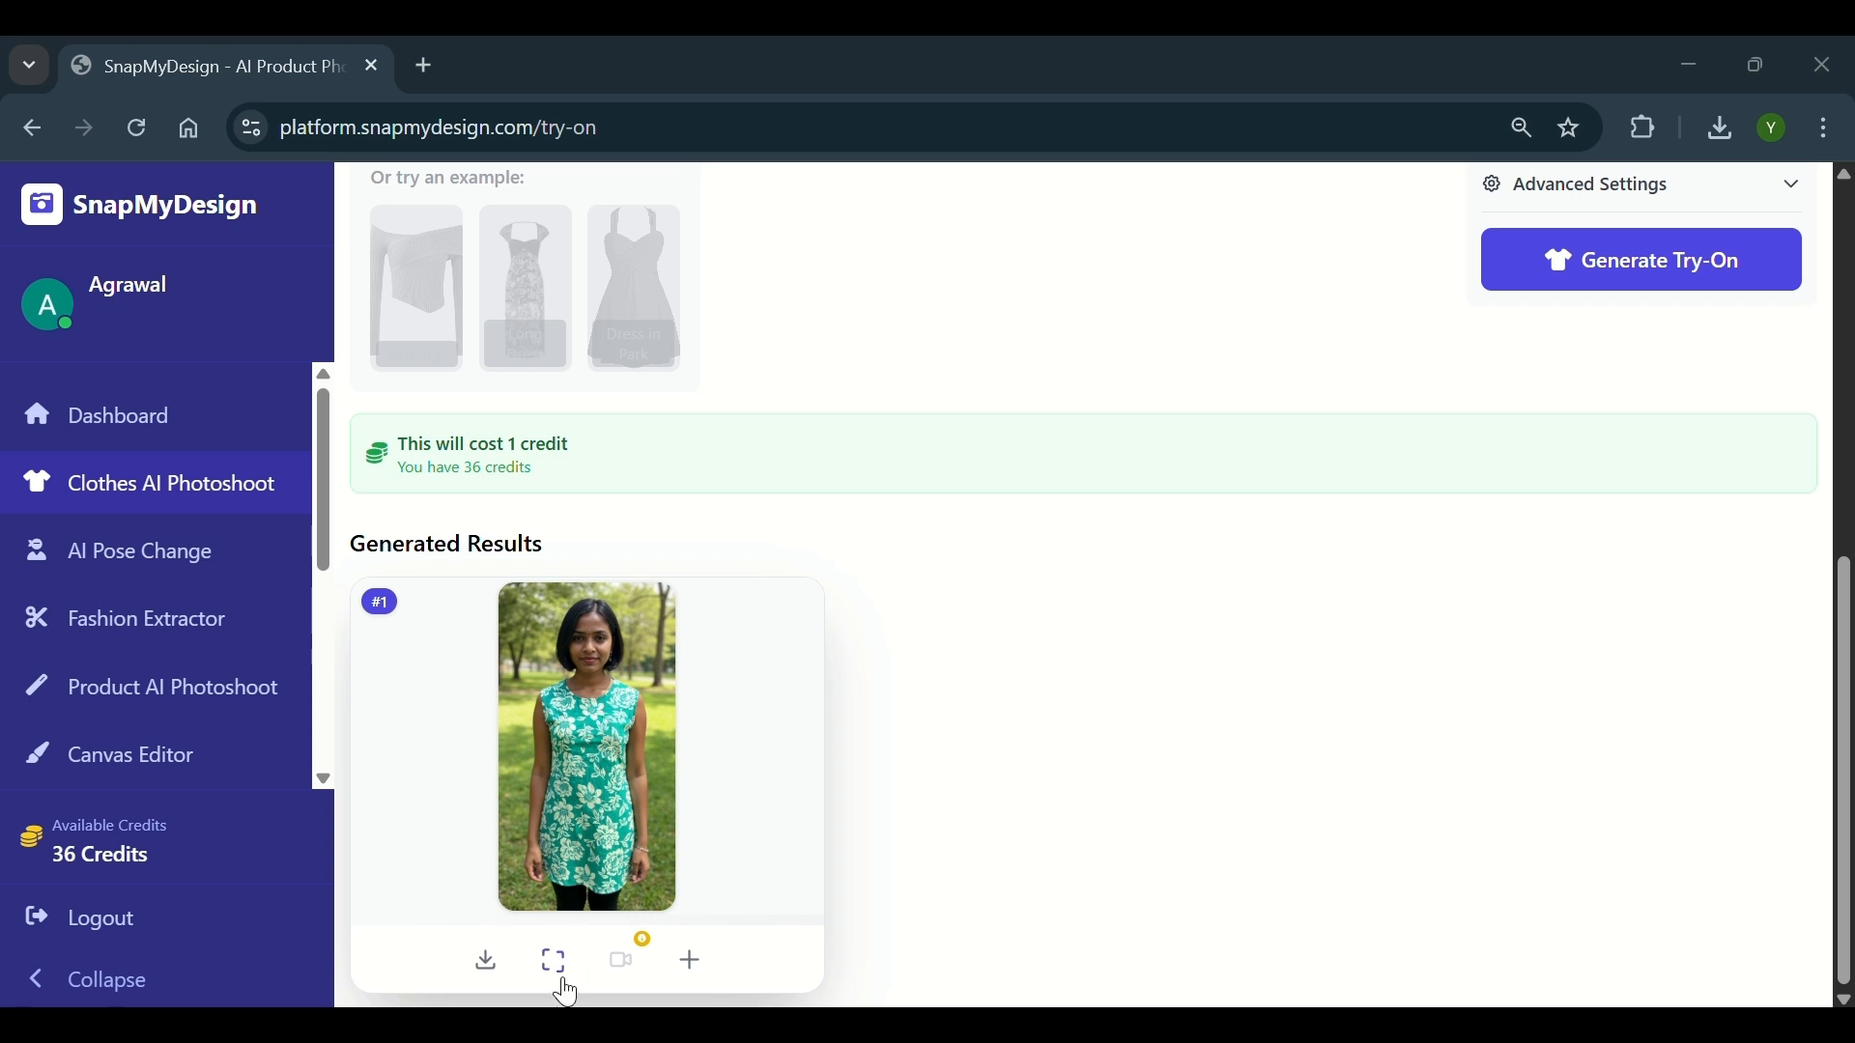
pyautogui.click(552, 959)
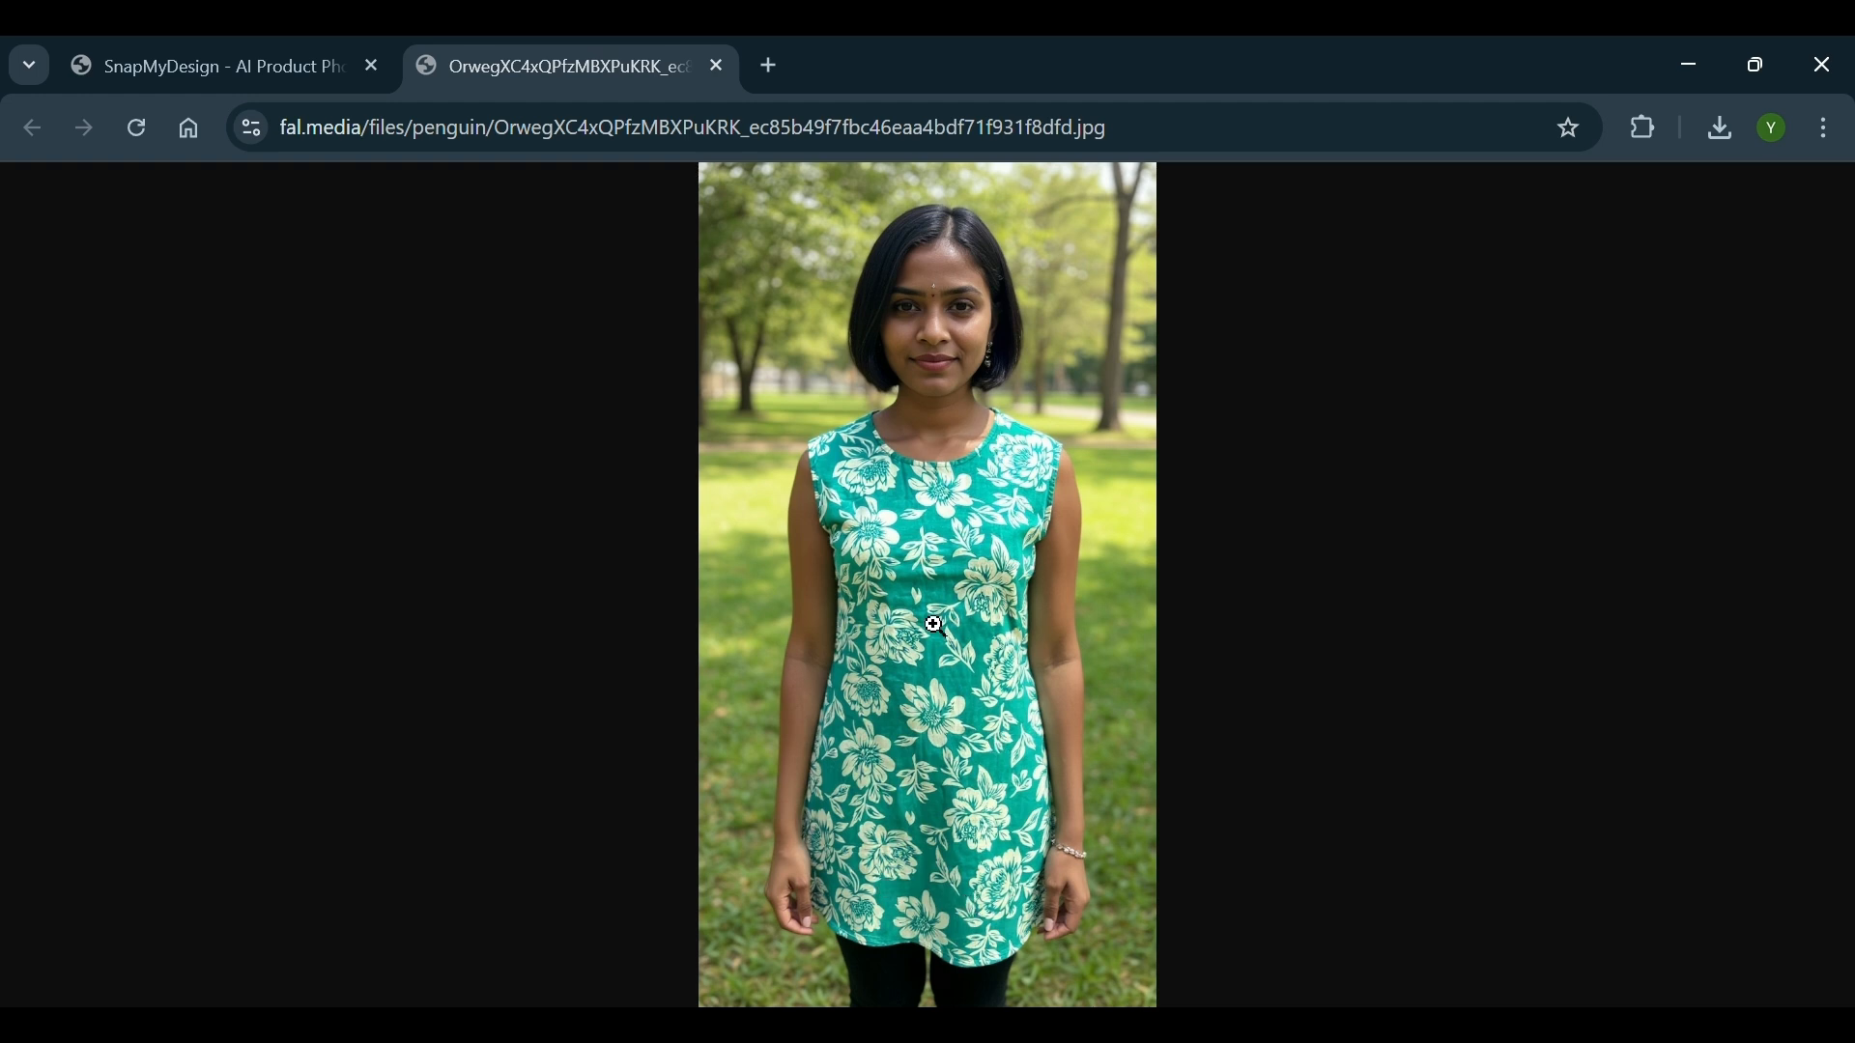
# Switch back to the SnapMyDesign tab showing the try-on results
pyautogui.click(207, 64)
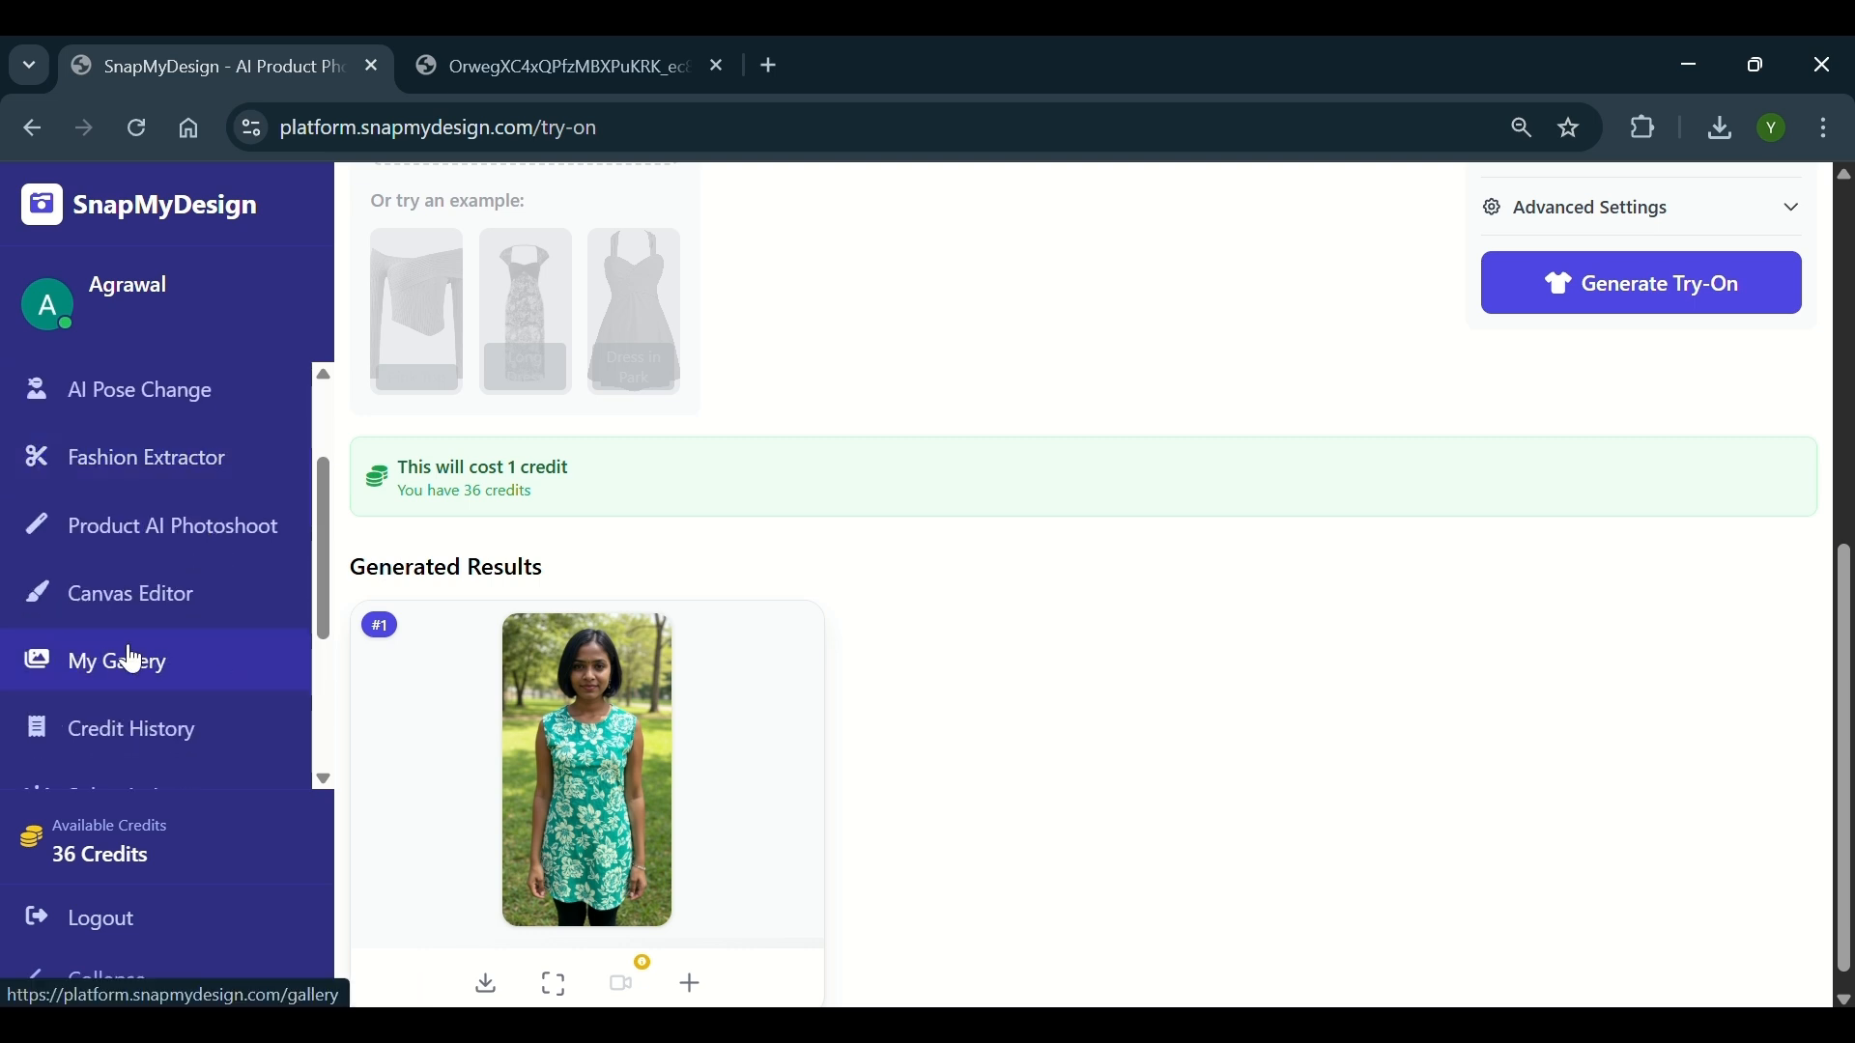
# Browse My Gallery's past generations and the Canvas Editor, returning to the homepage
pyautogui.click(115, 660)
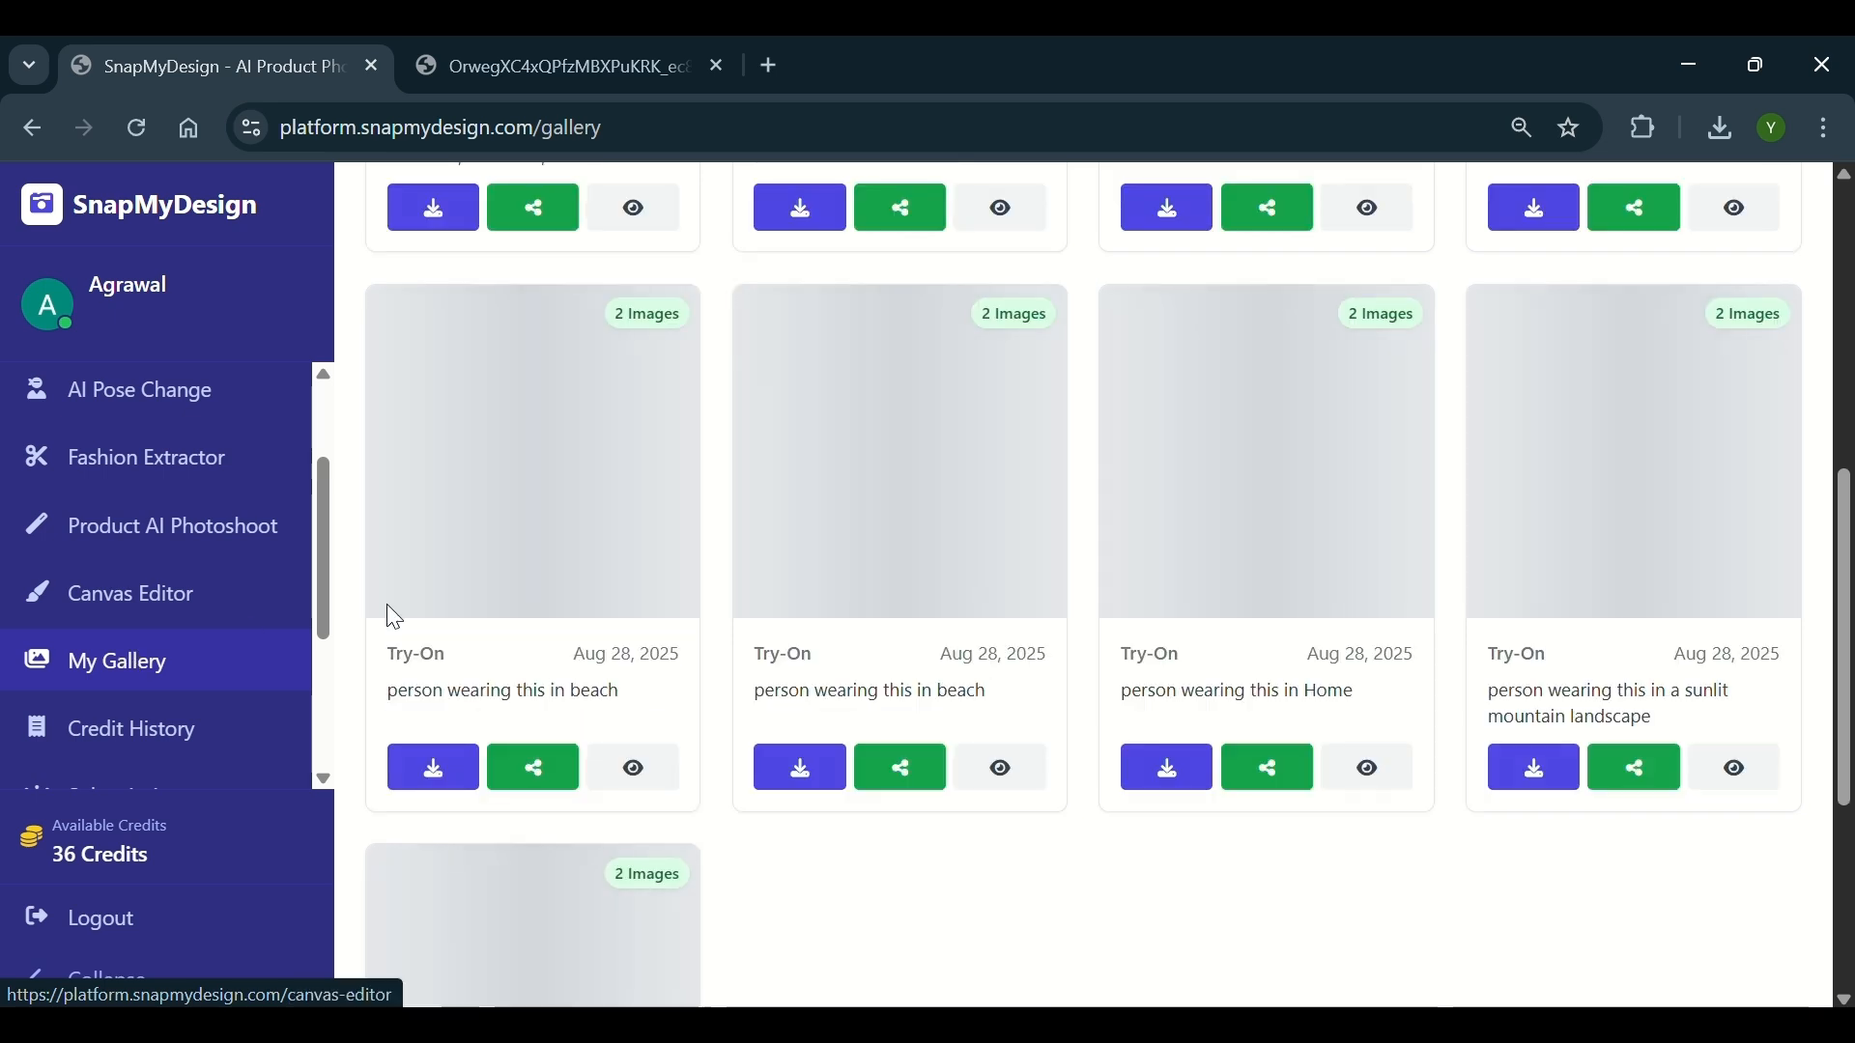
pyautogui.scroll(3)
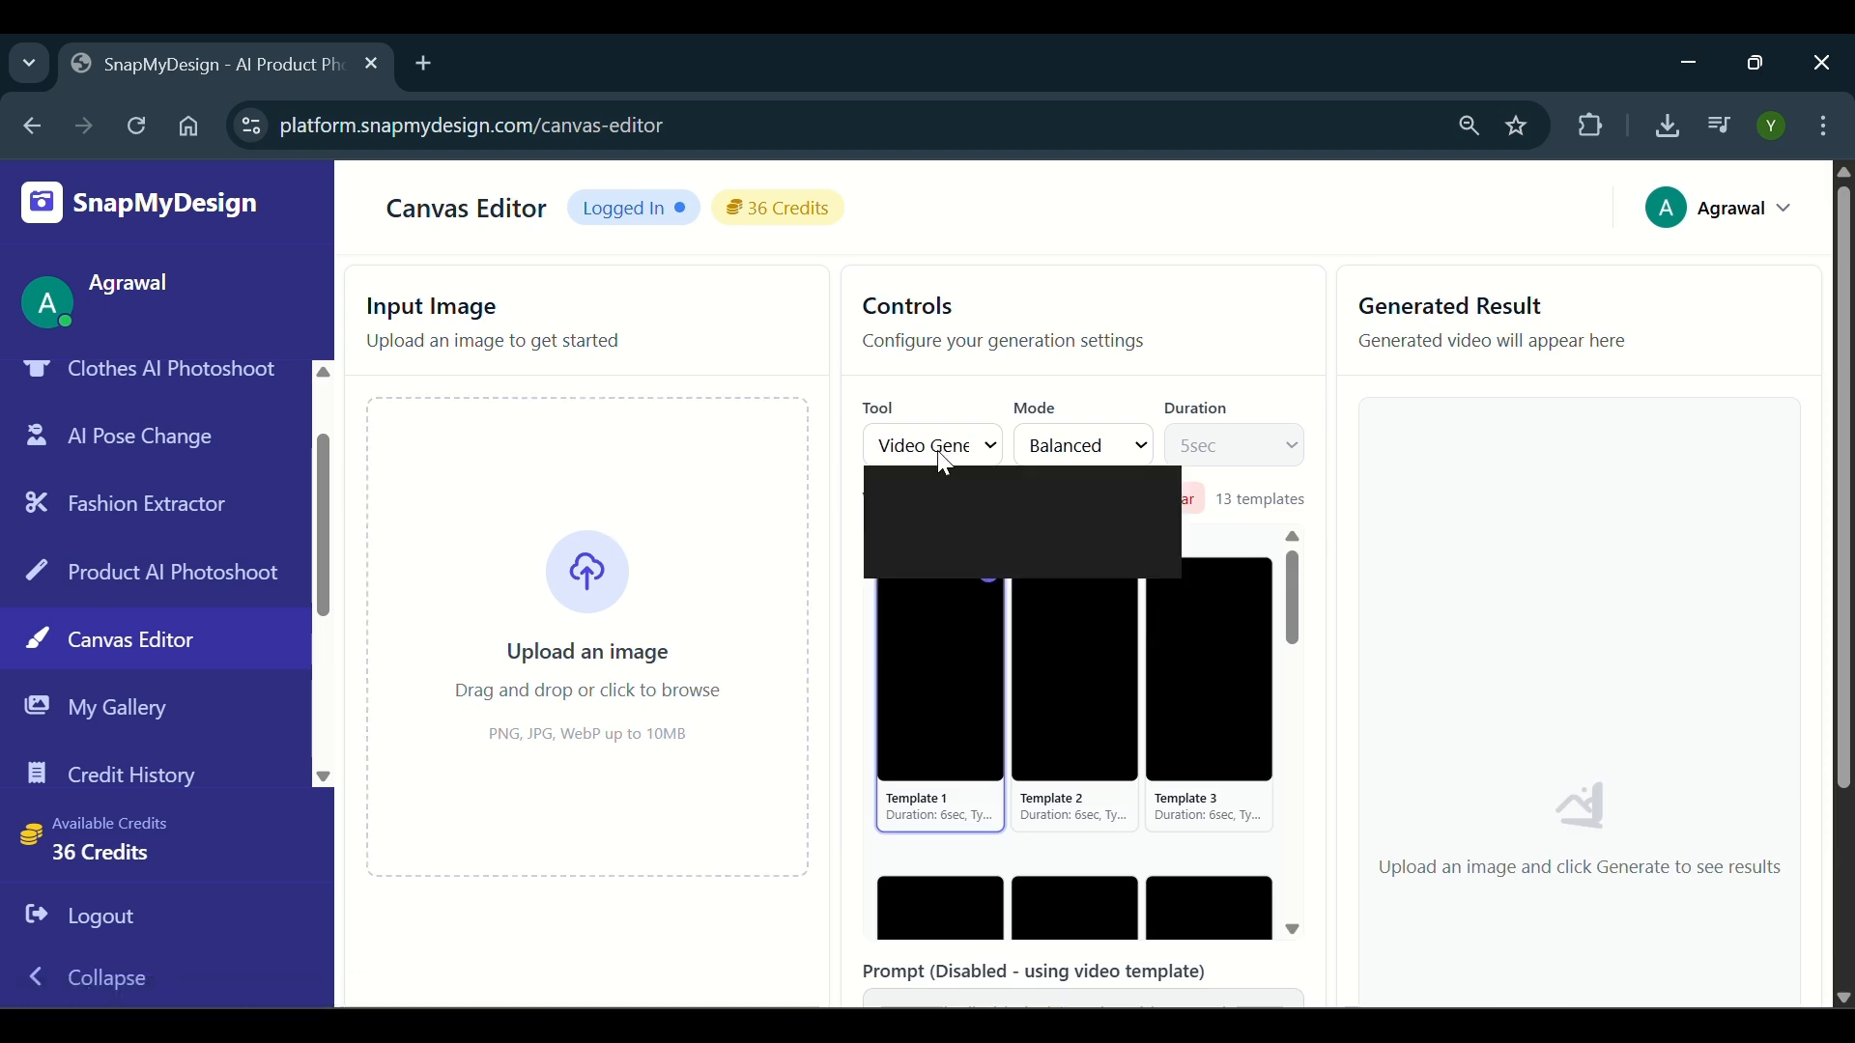
pyautogui.click(932, 444)
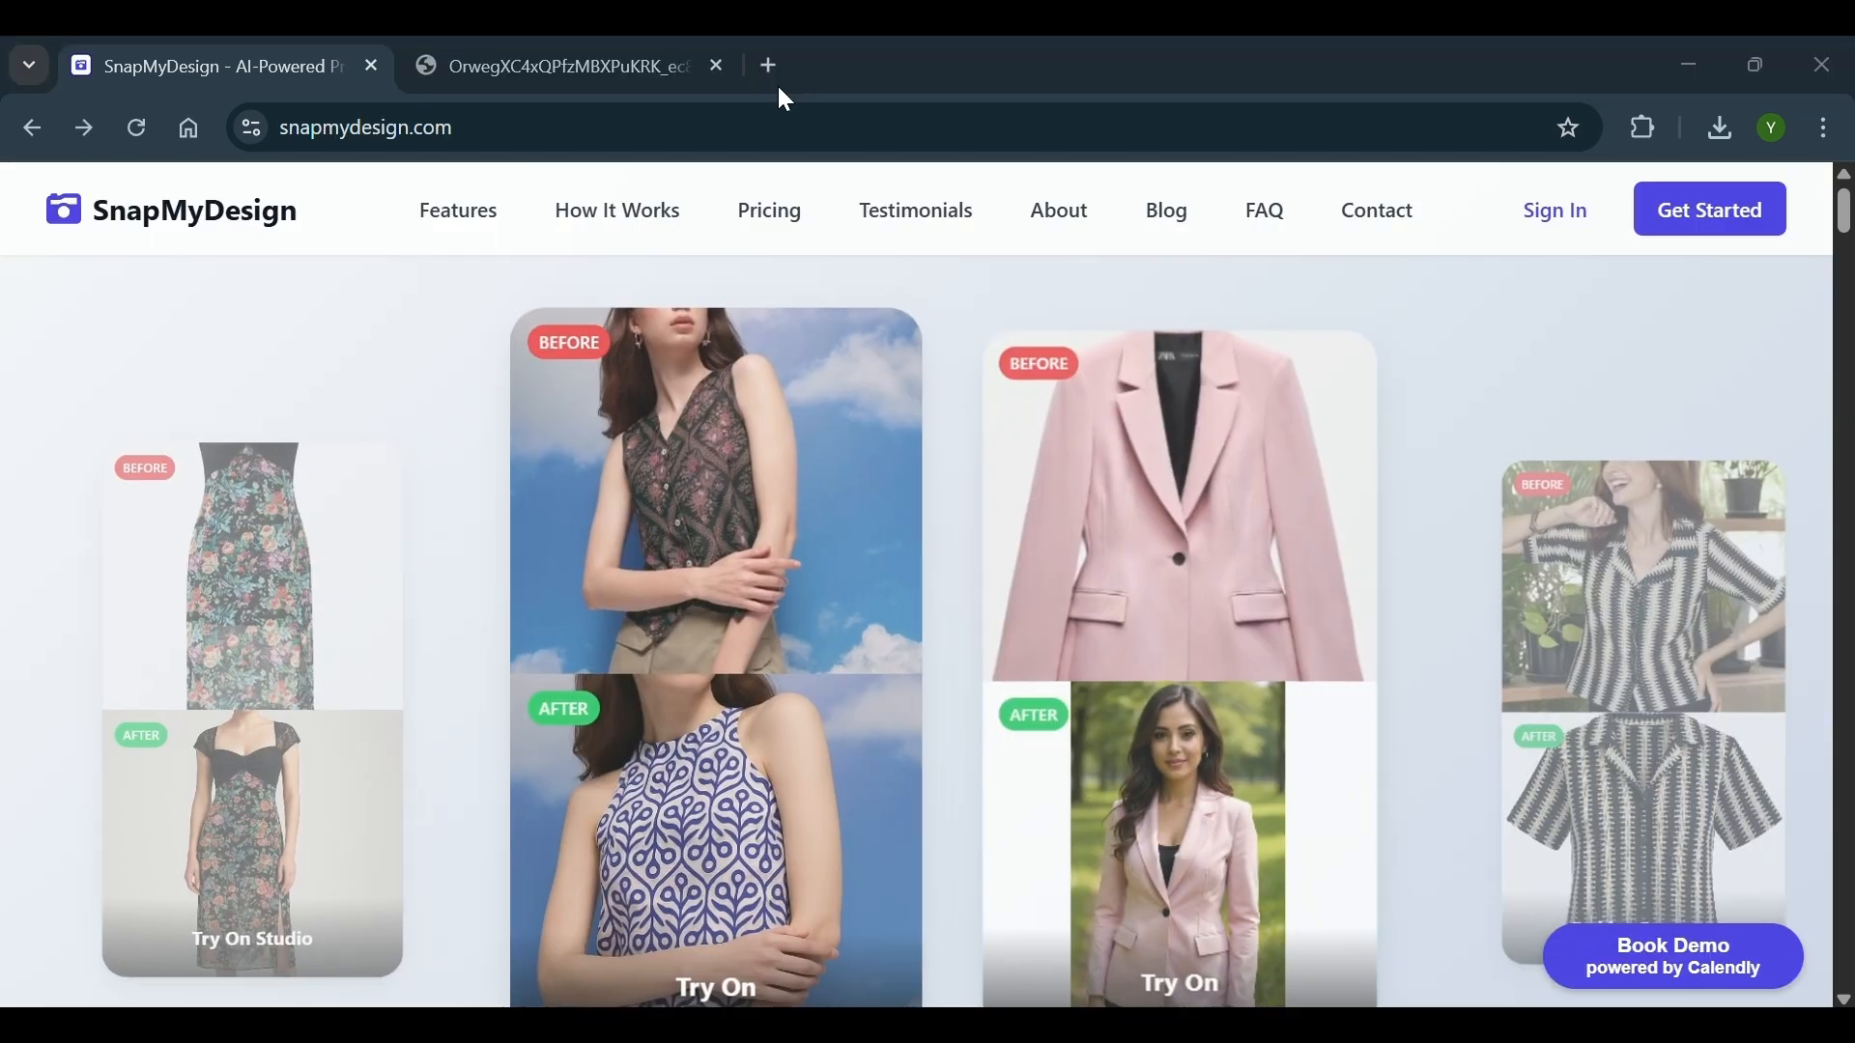
pyautogui.scroll(-3)
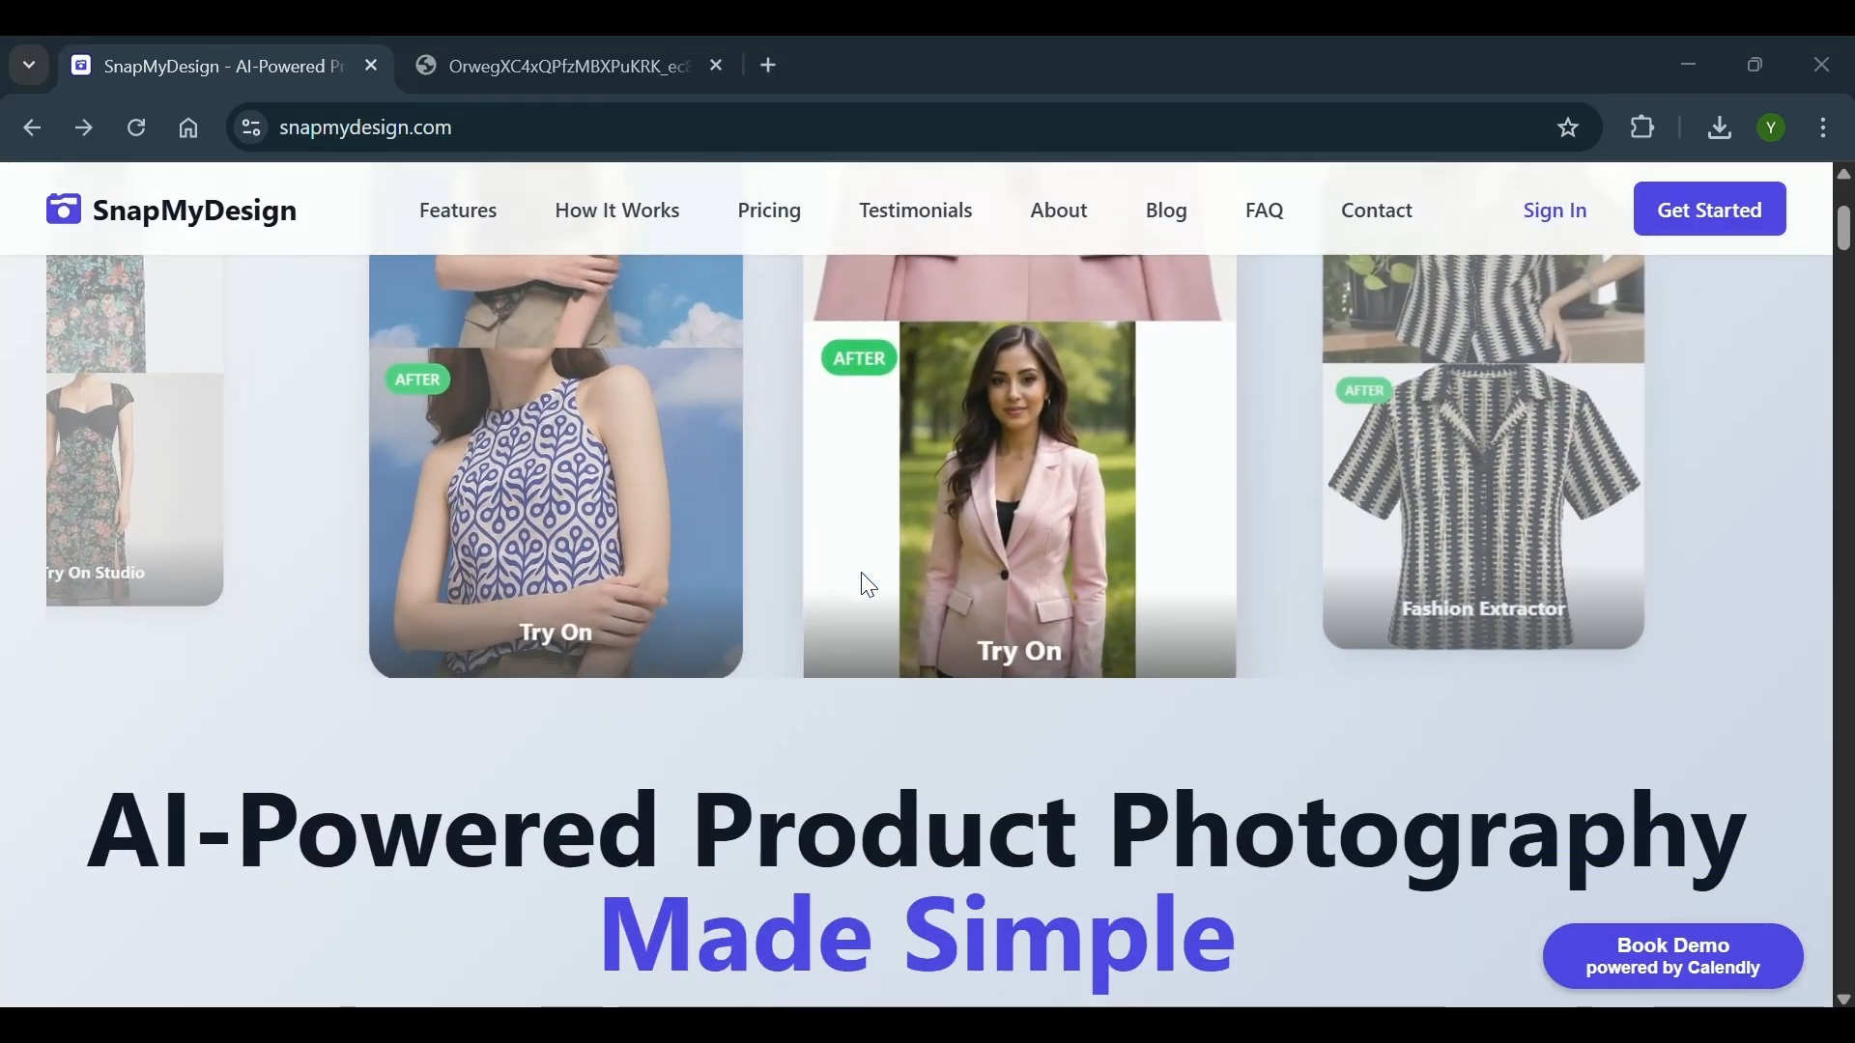
pyautogui.scroll(-3)
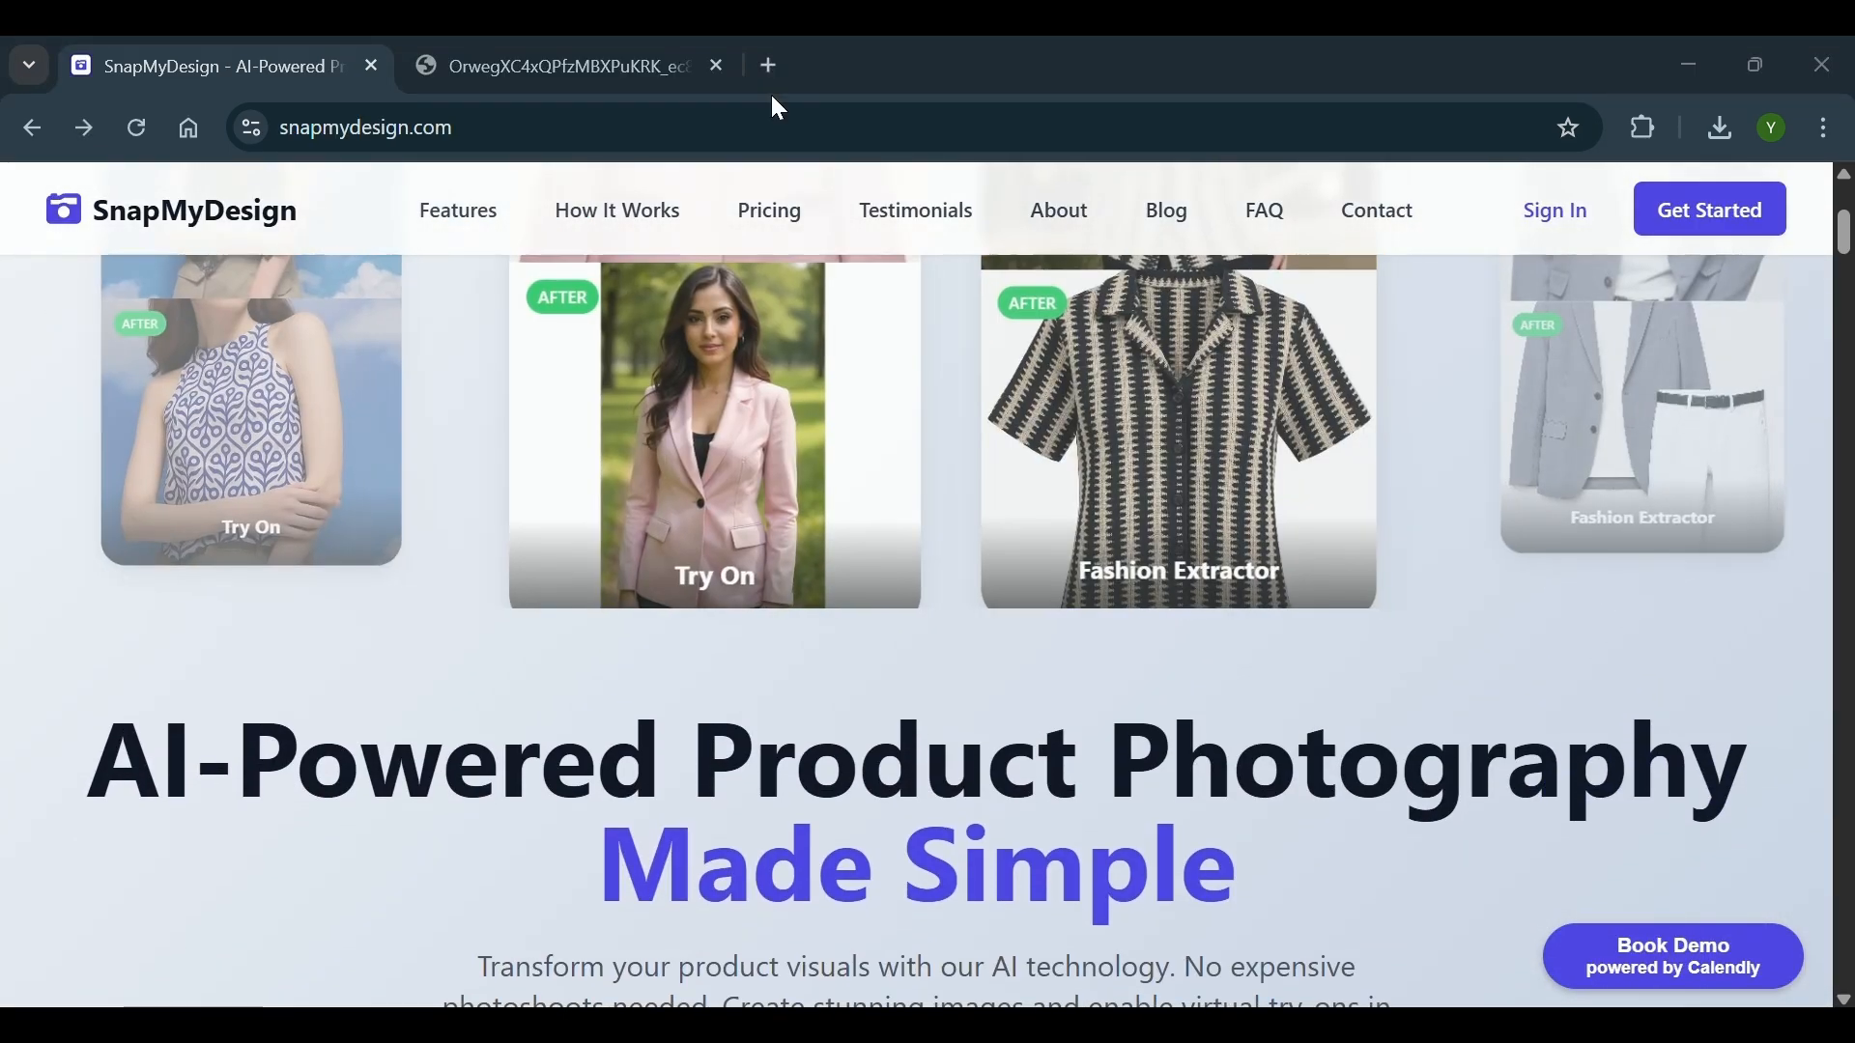